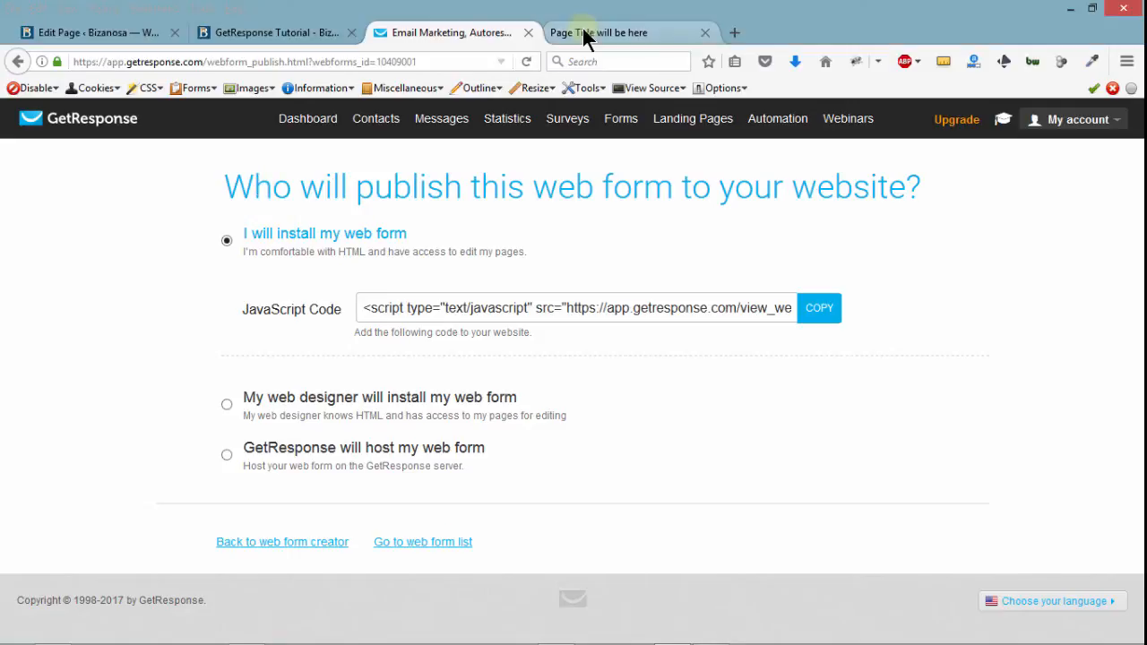
- Preview the embedded form on the test page, then go to Forms to create another form
click(599, 32)
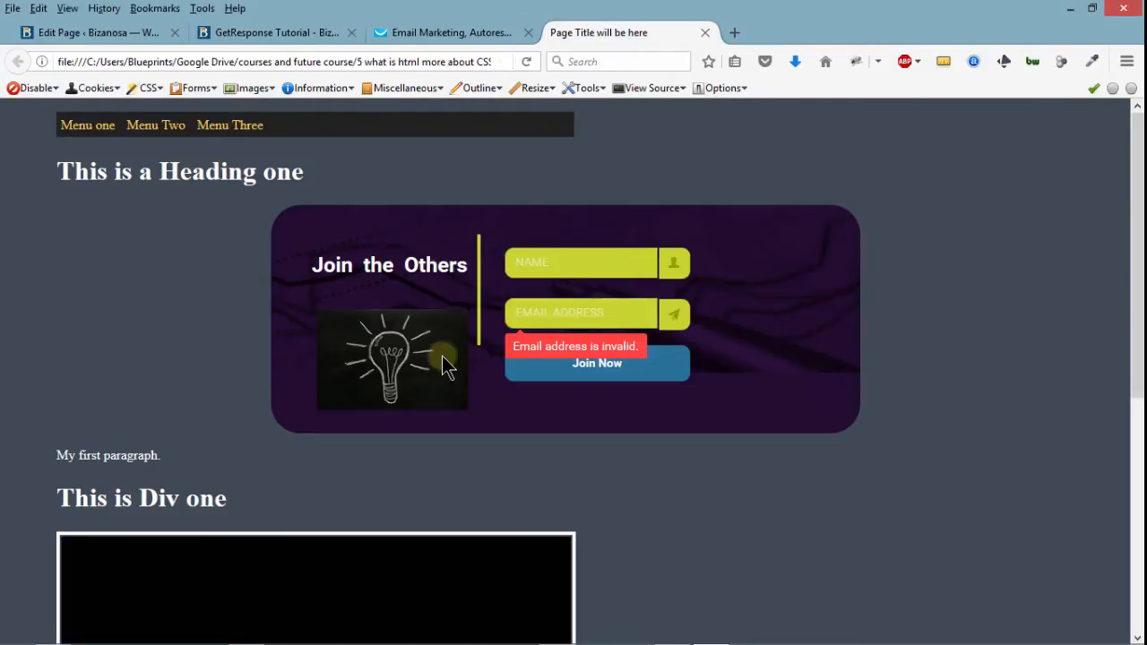
click(448, 31)
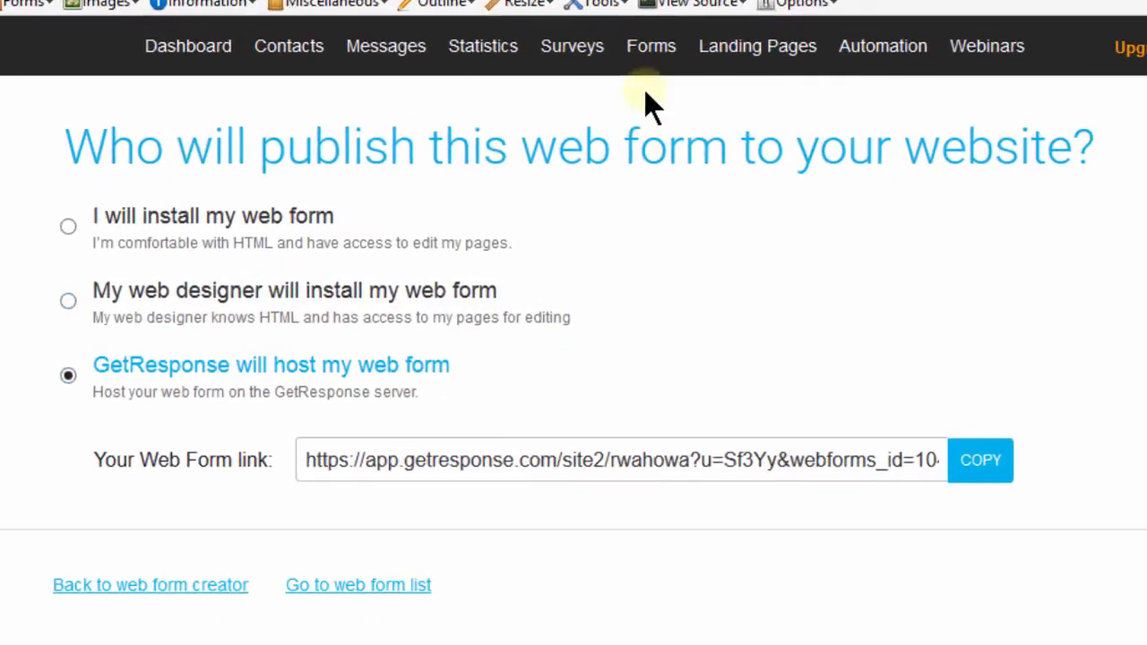
click(652, 46)
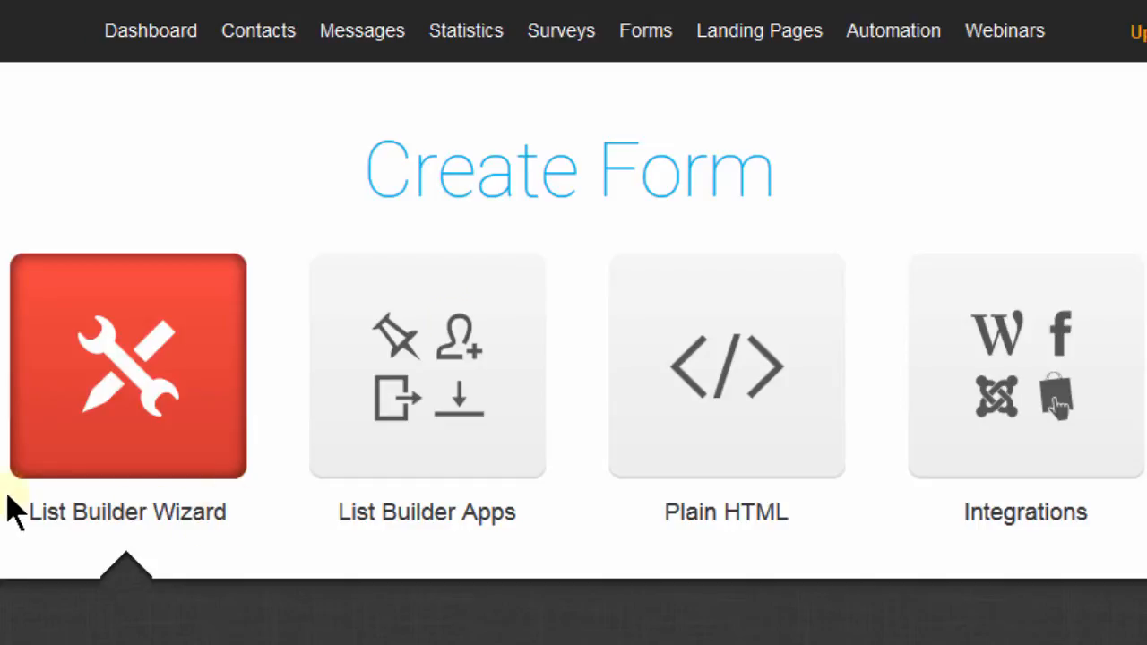
mouse_move(418, 524)
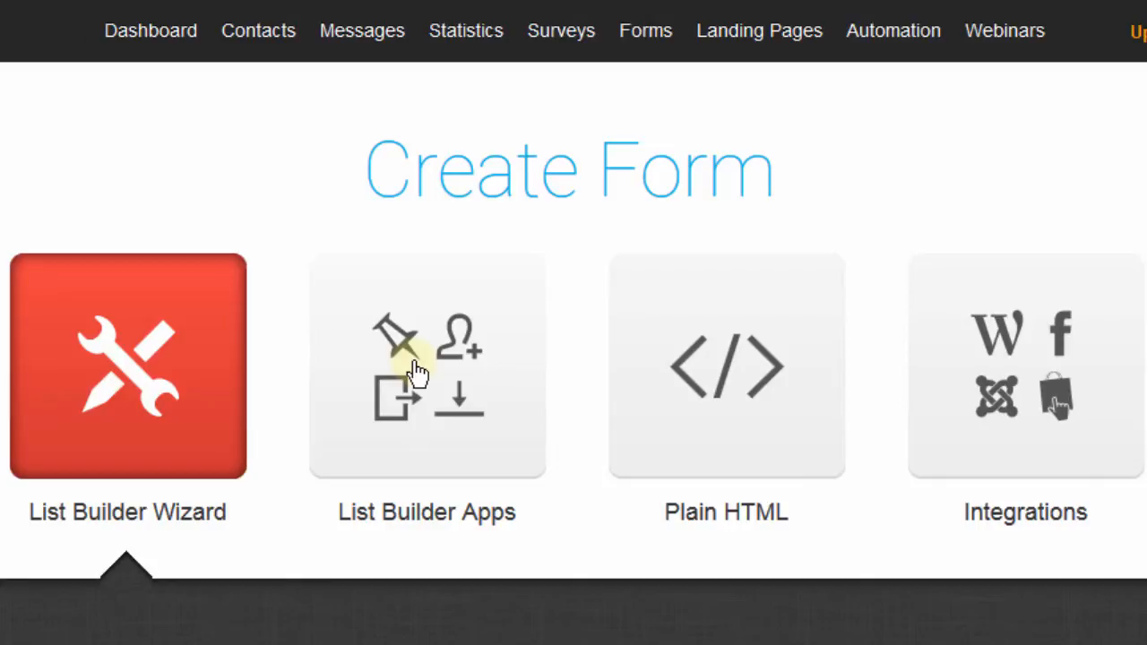
mouse_move(377, 515)
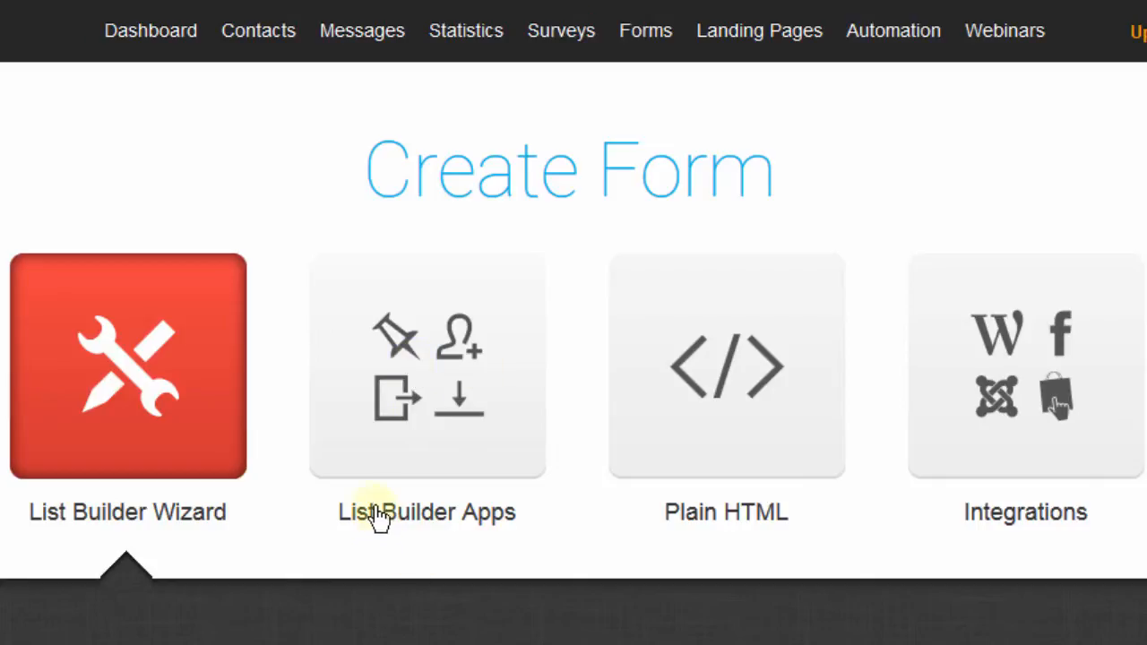
mouse_move(421, 385)
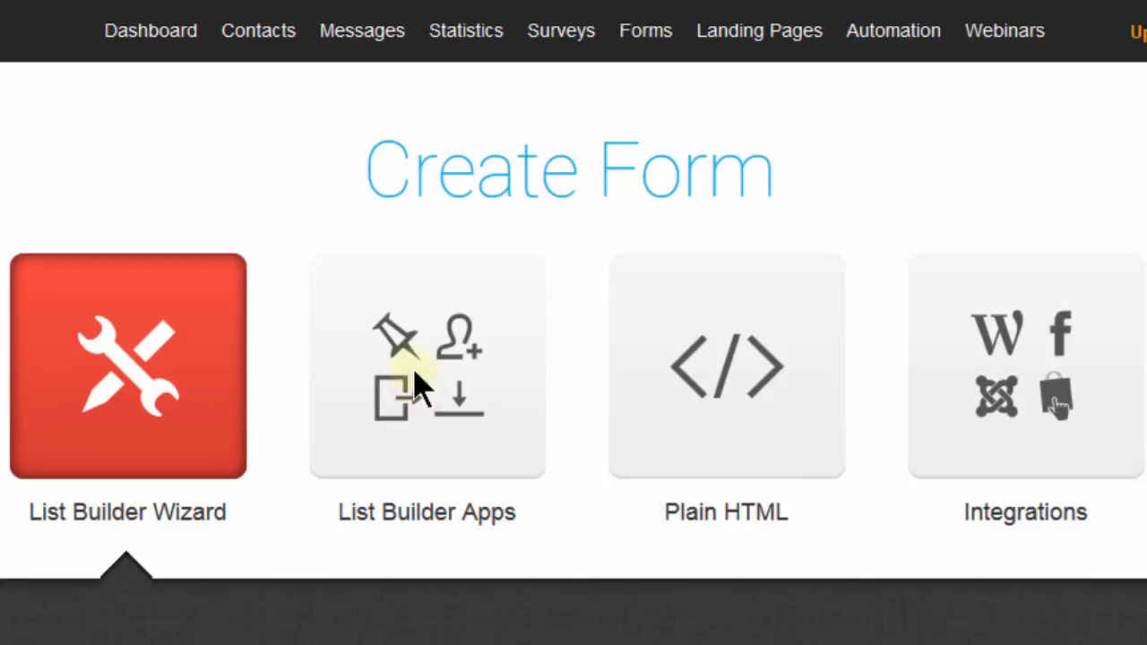
- Open List Builder Apps and scroll through the tiles, Download box through Shake Box
click(427, 366)
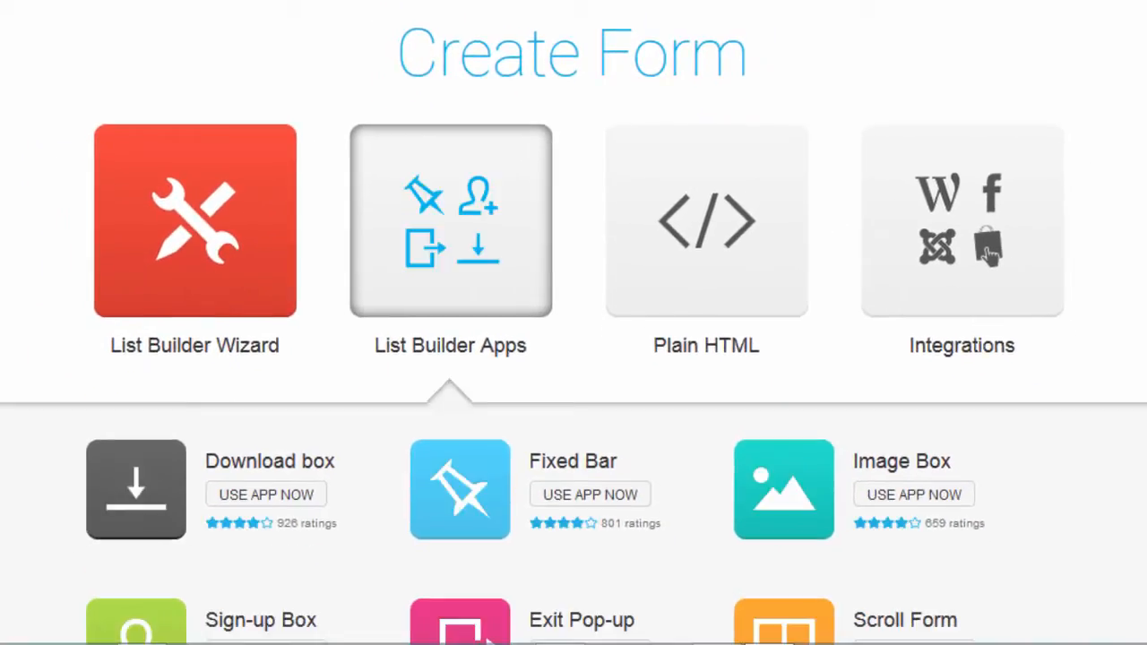
scroll(down, 3)
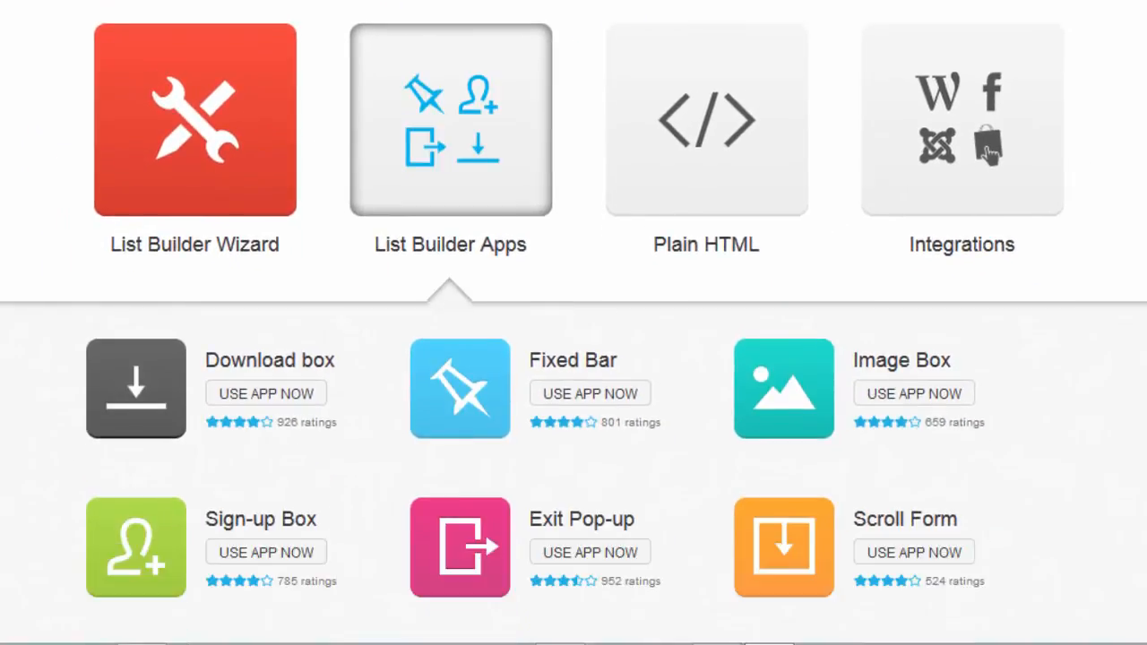
scroll(down, 3)
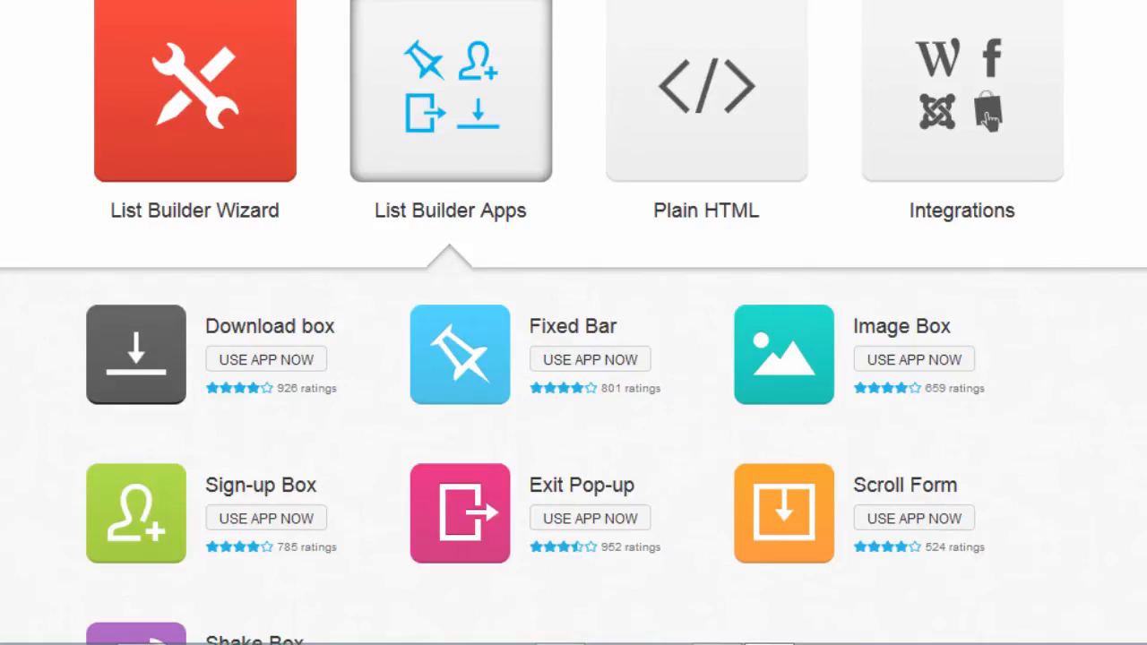
scroll(down, 3)
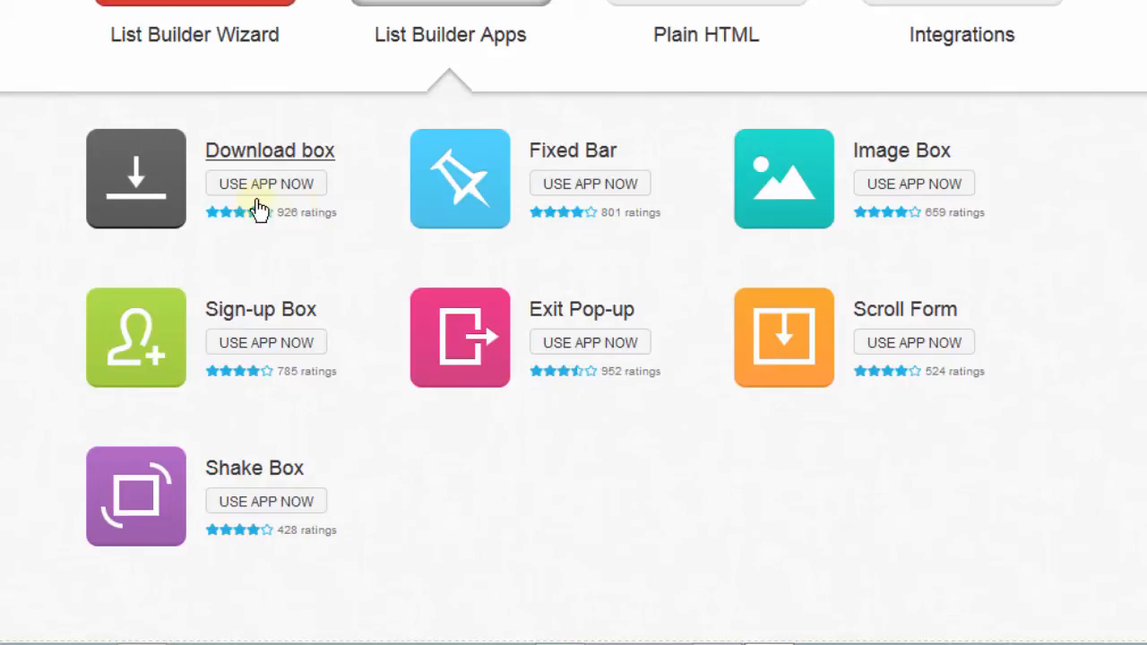
mouse_move(247, 162)
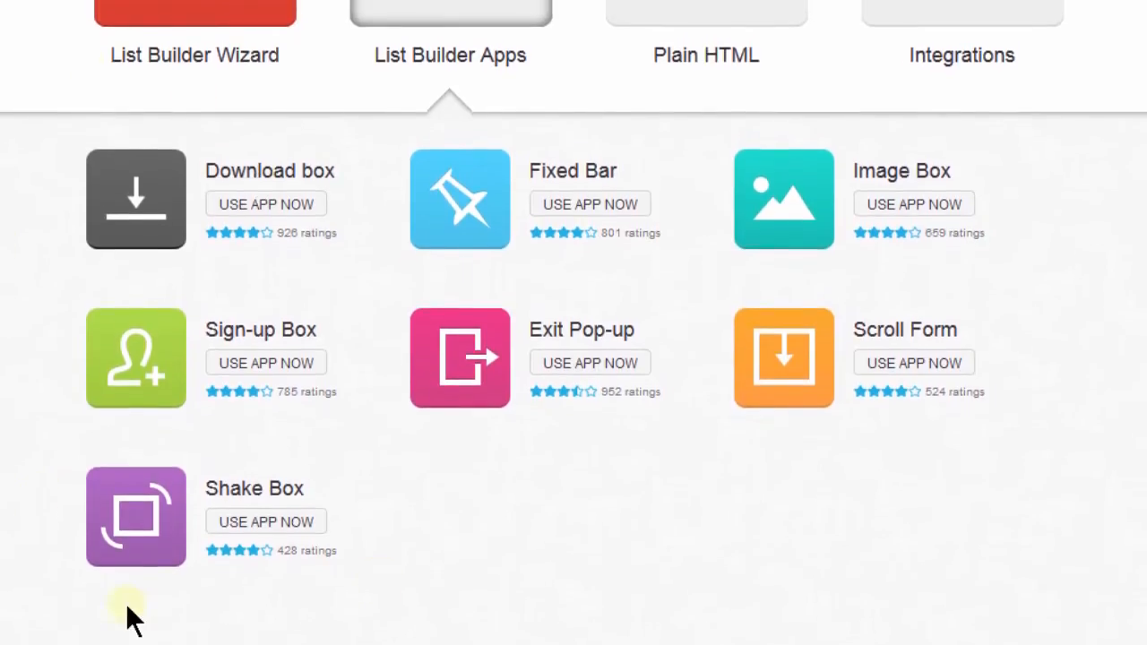
scroll(up, 3)
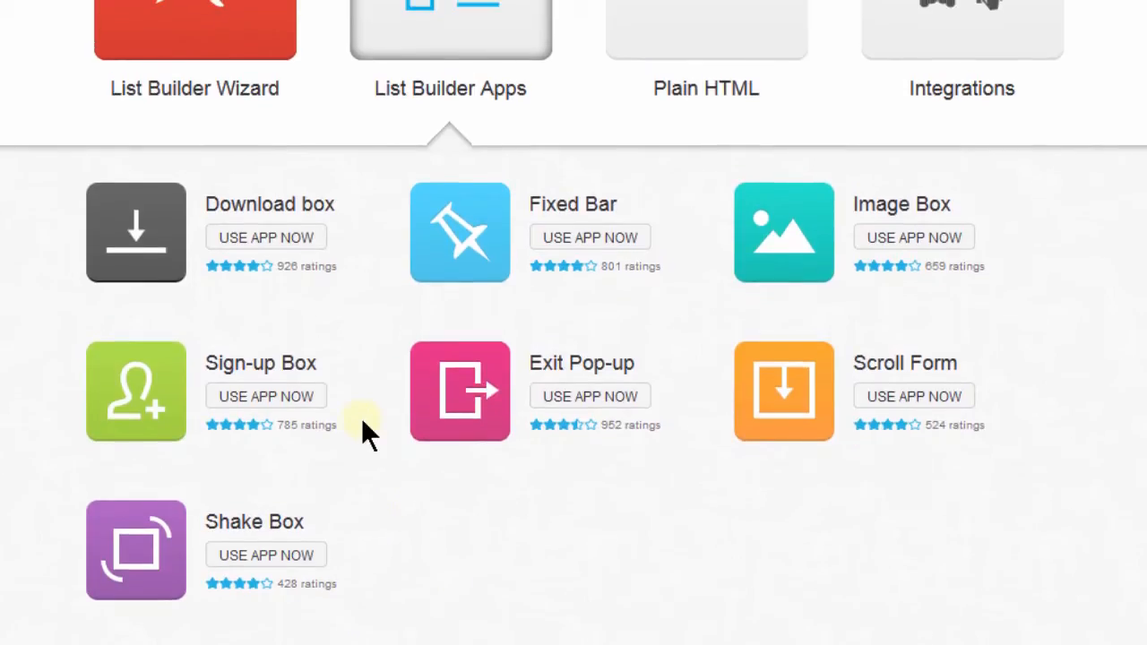
mouse_move(148, 282)
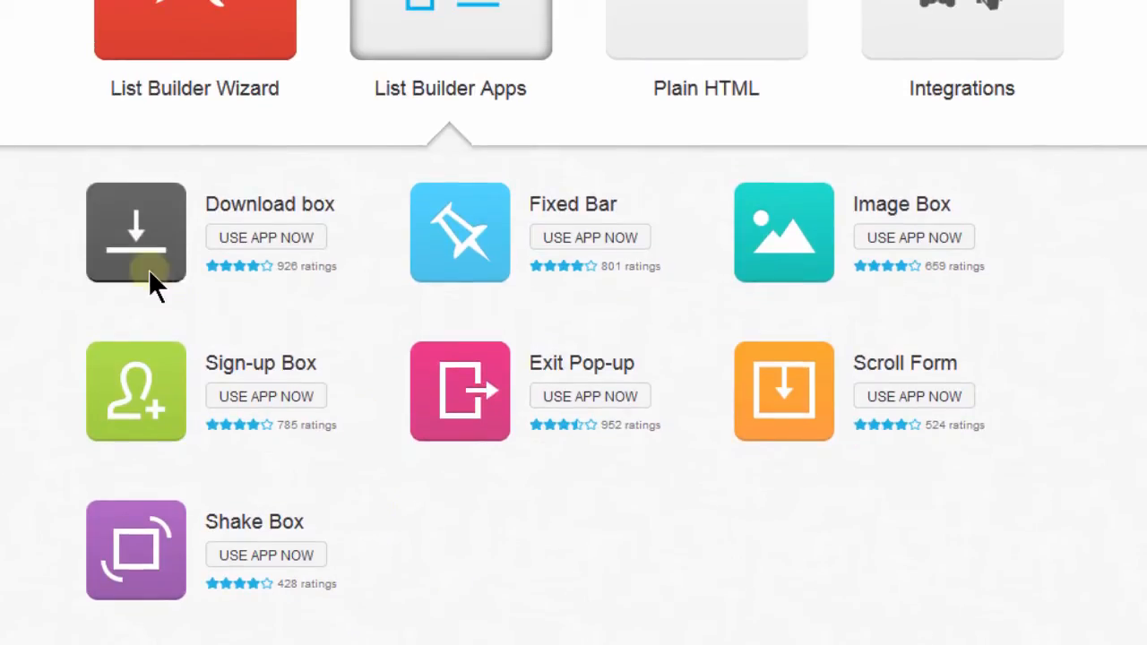
mouse_move(266, 238)
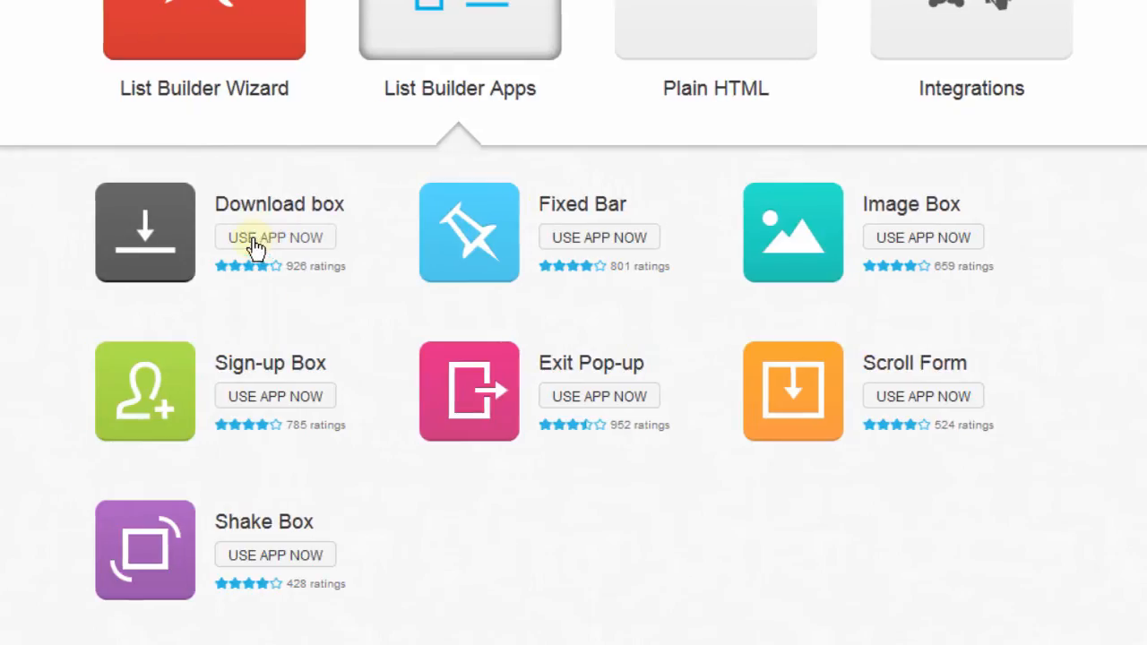
- Launch the Download box editor, discard a background change, and select 'Free' in the headline
click(275, 237)
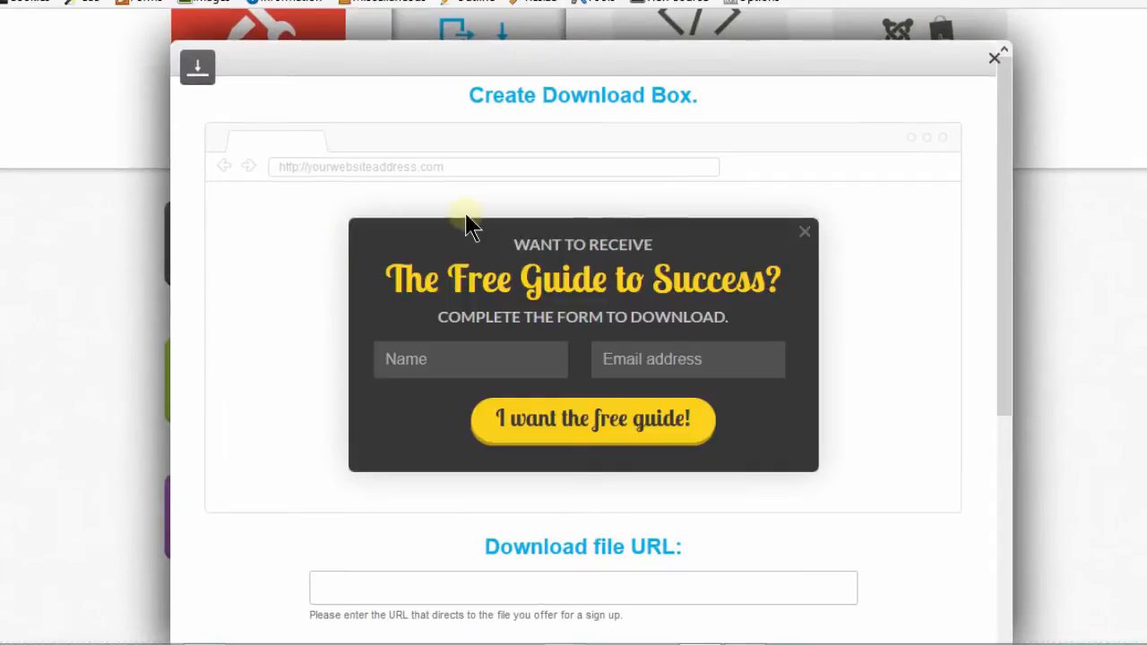
mouse_move(964, 300)
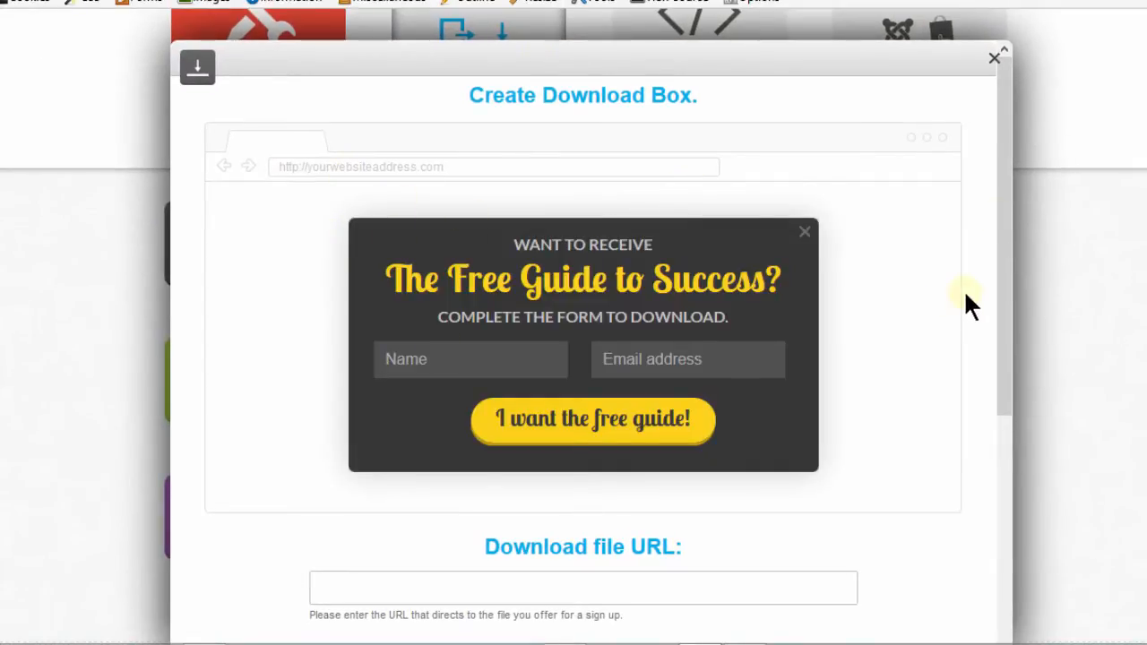
scroll(down, 3)
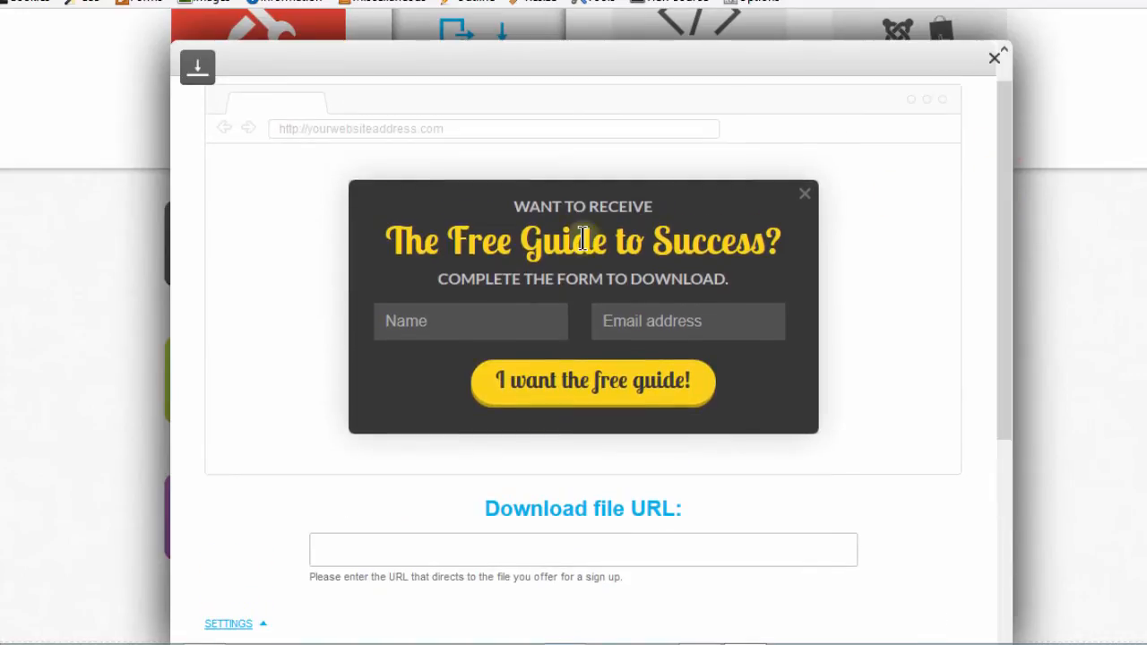
click(583, 207)
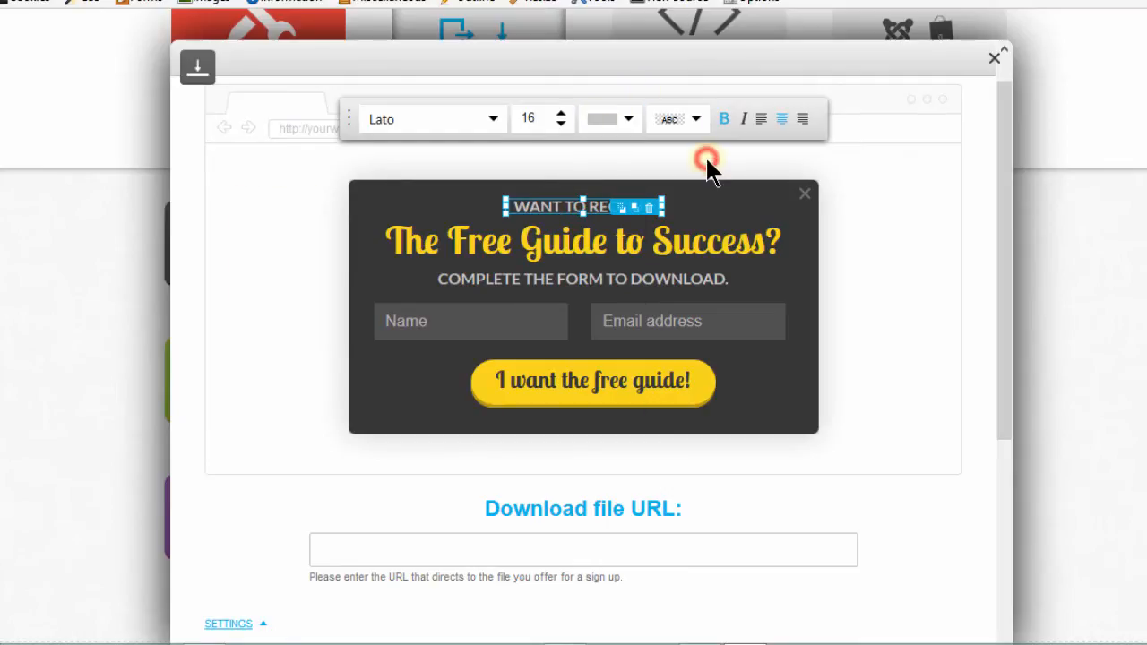
click(547, 206)
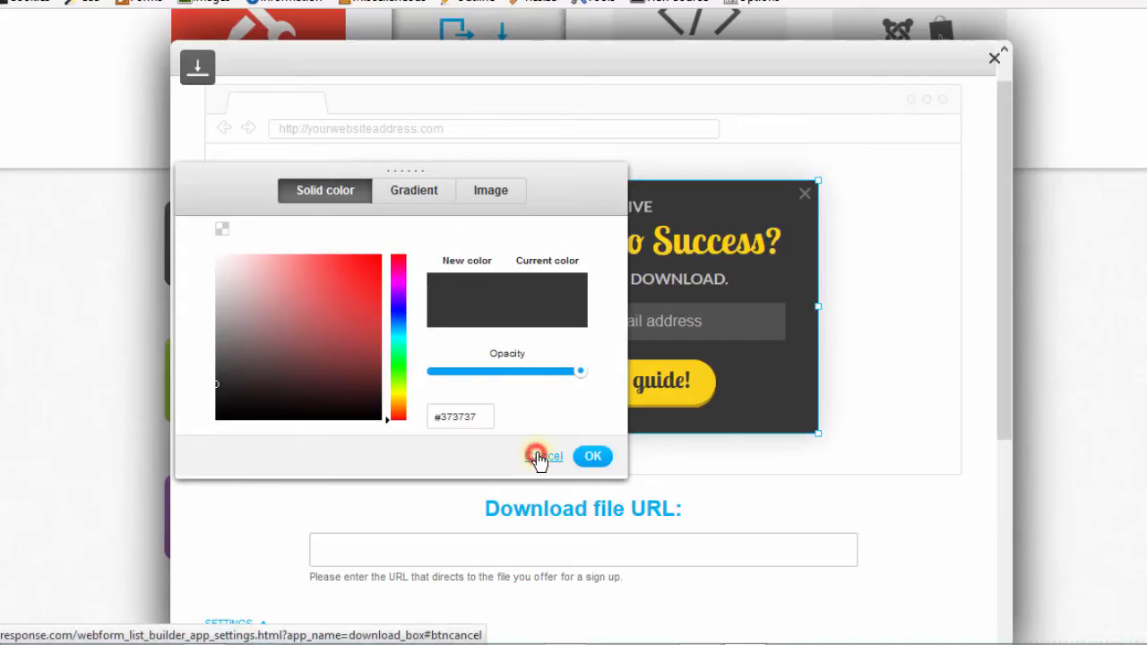
click(547, 457)
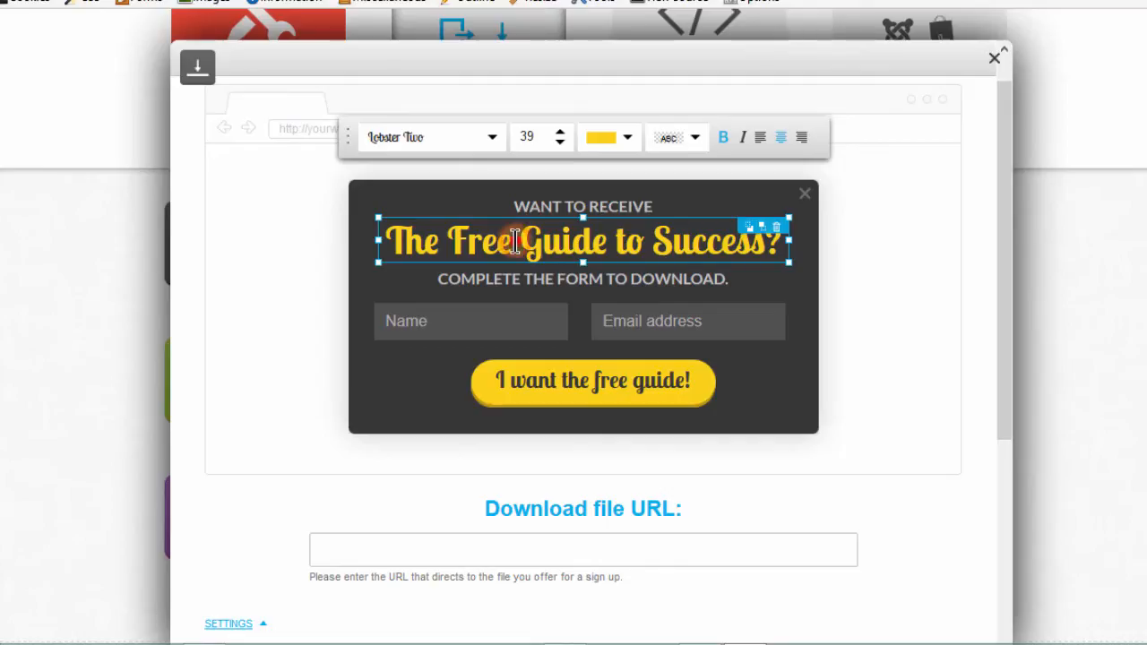
double_click(484, 240)
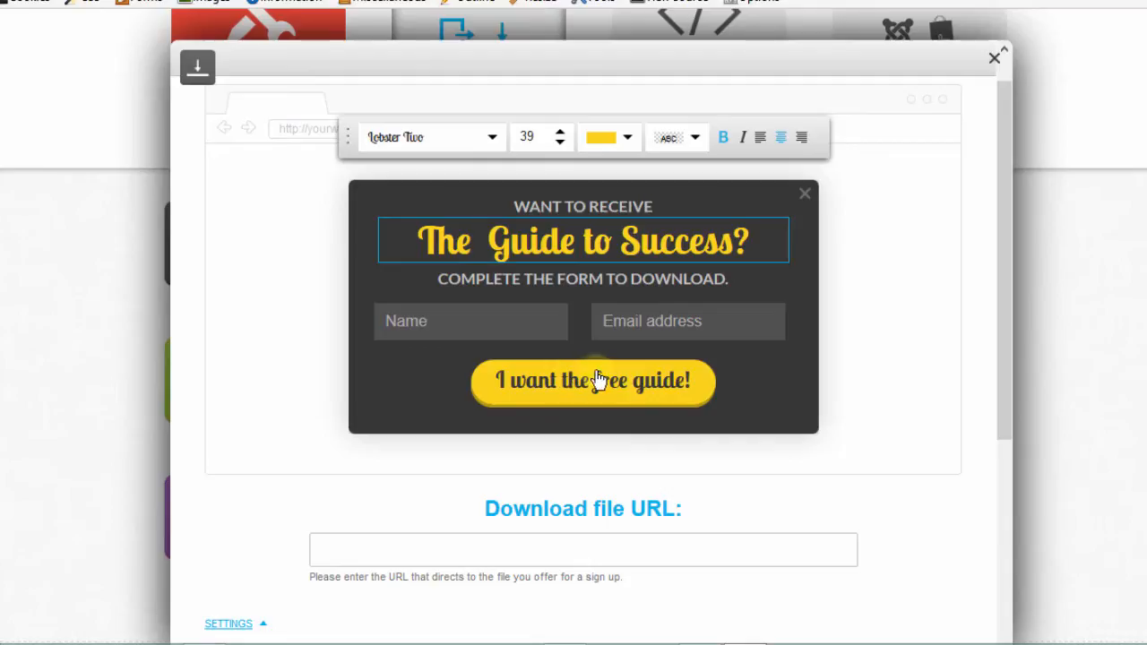
- Color the submit button pink (#FC1B8B)
click(592, 380)
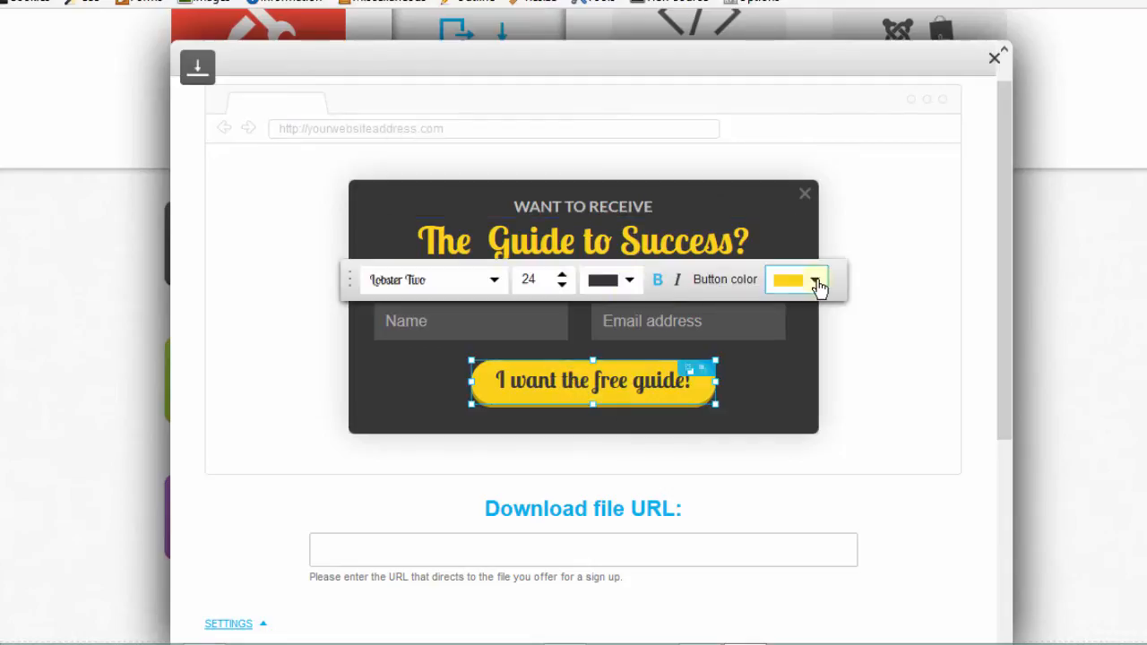
click(814, 279)
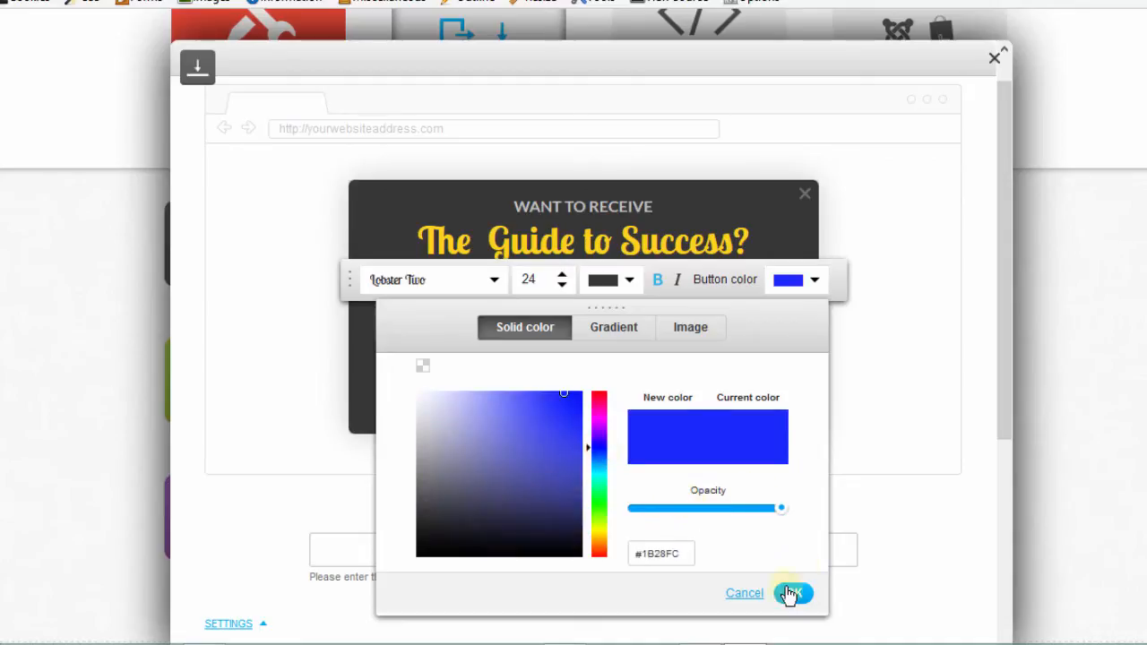
click(793, 593)
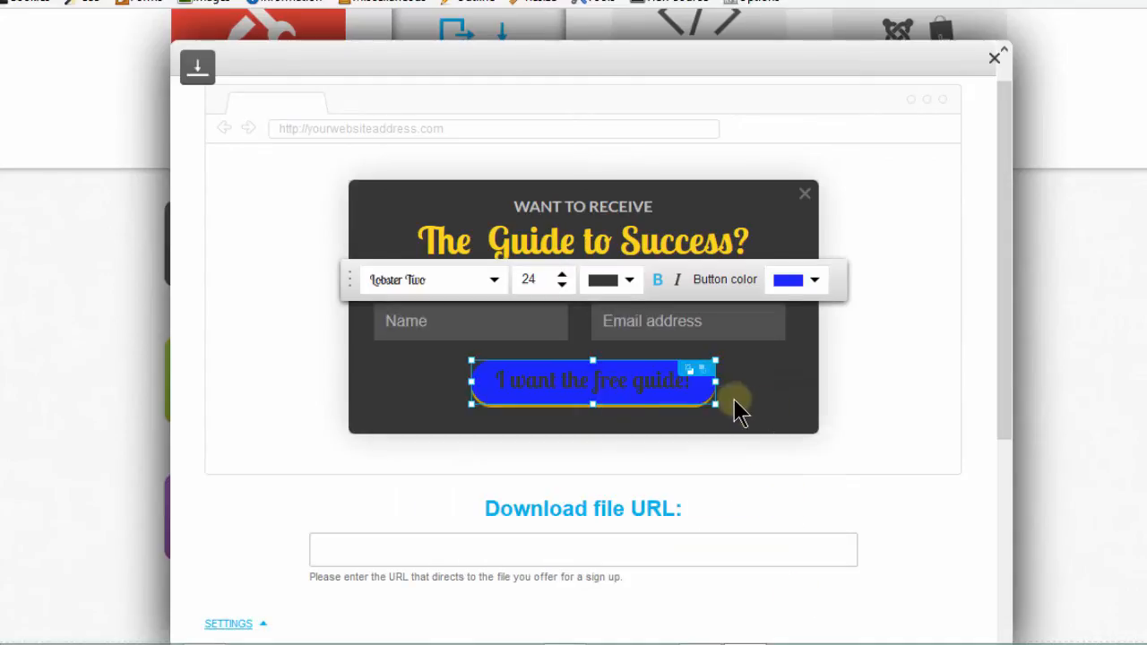
click(814, 279)
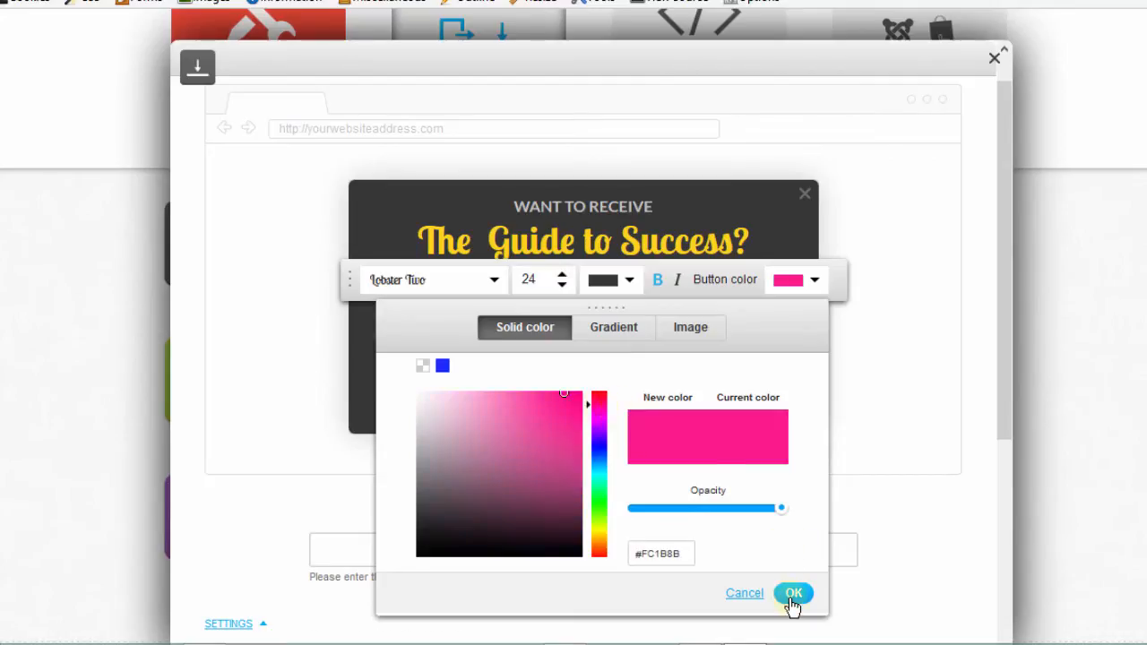
click(792, 594)
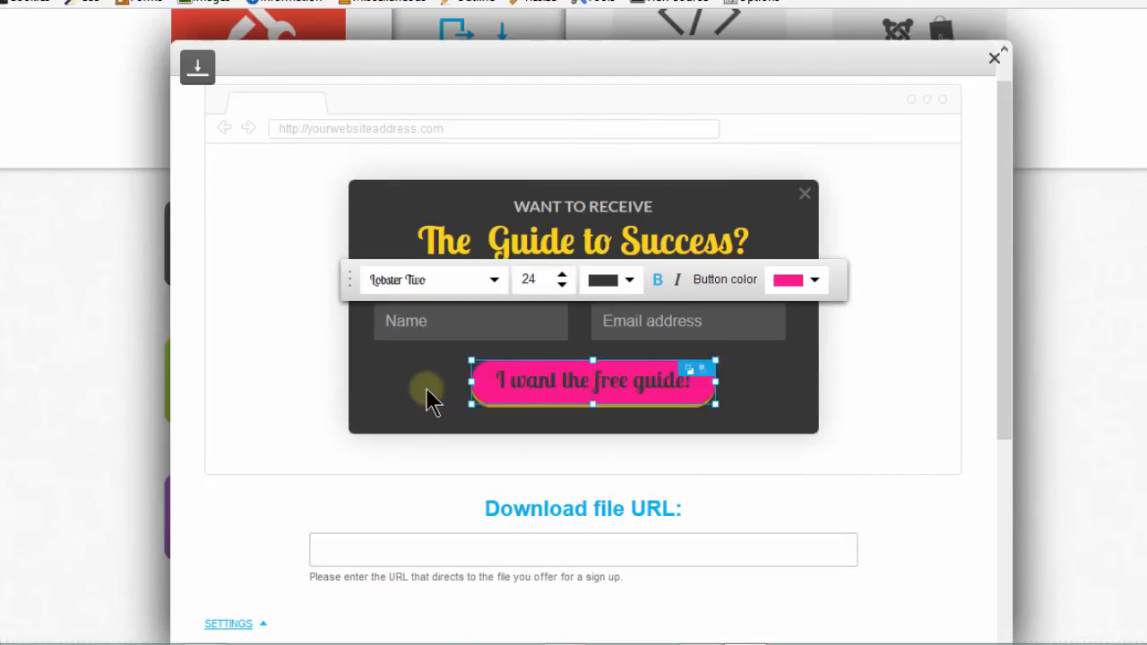
- Set the button font to Amaranth and relabel it 'I want the free'
click(652, 321)
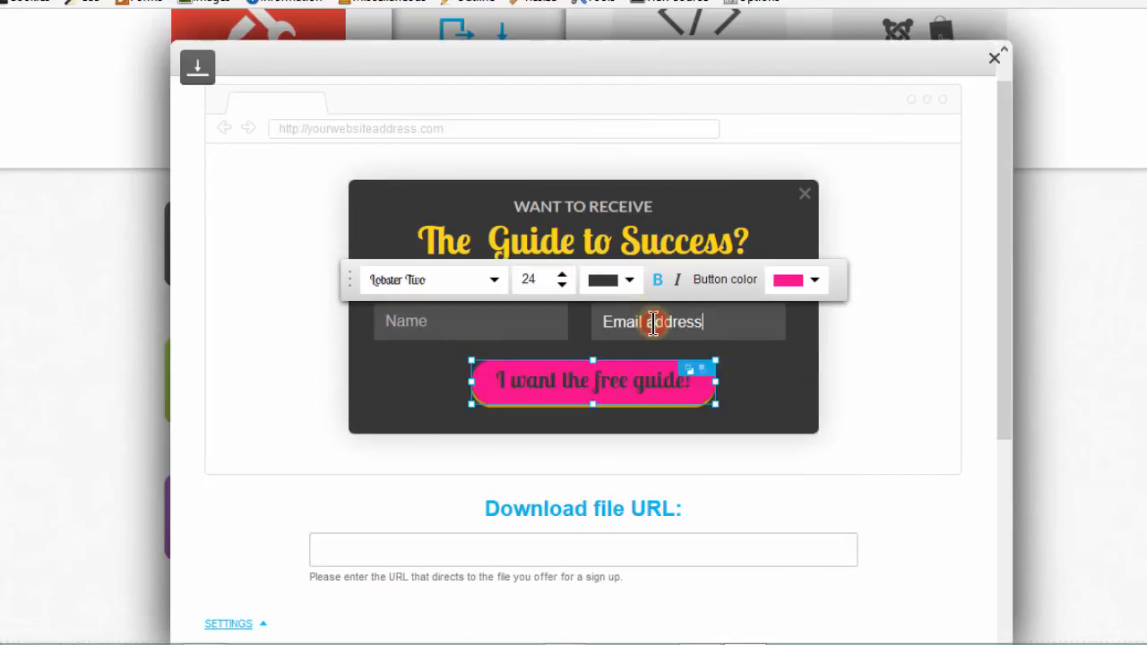
click(688, 321)
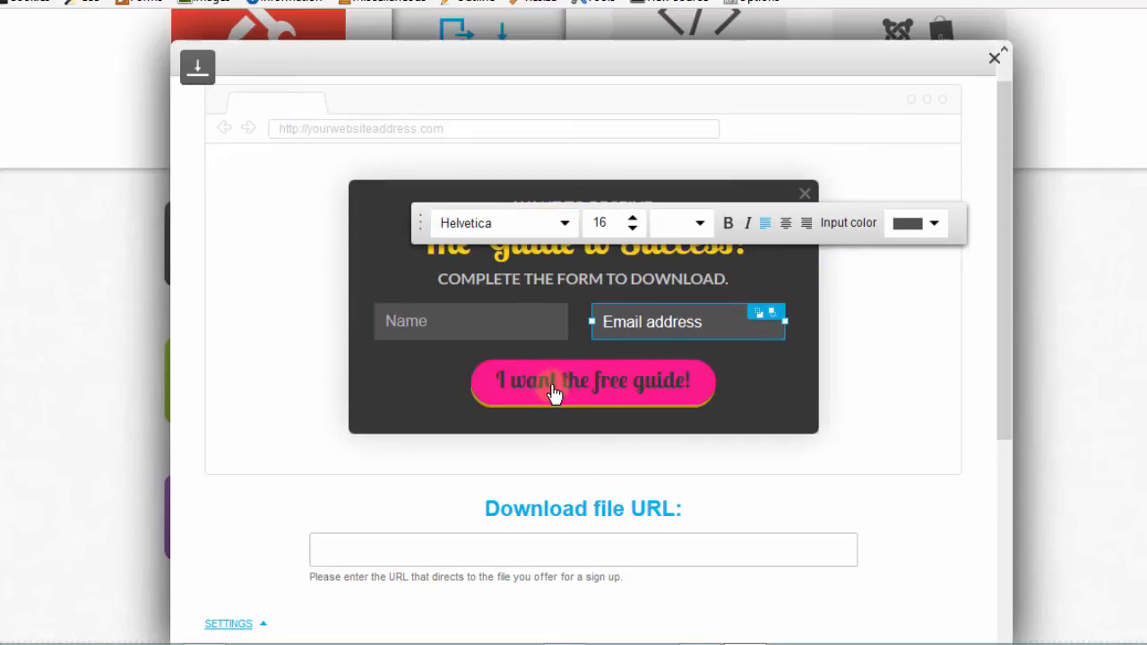
click(592, 380)
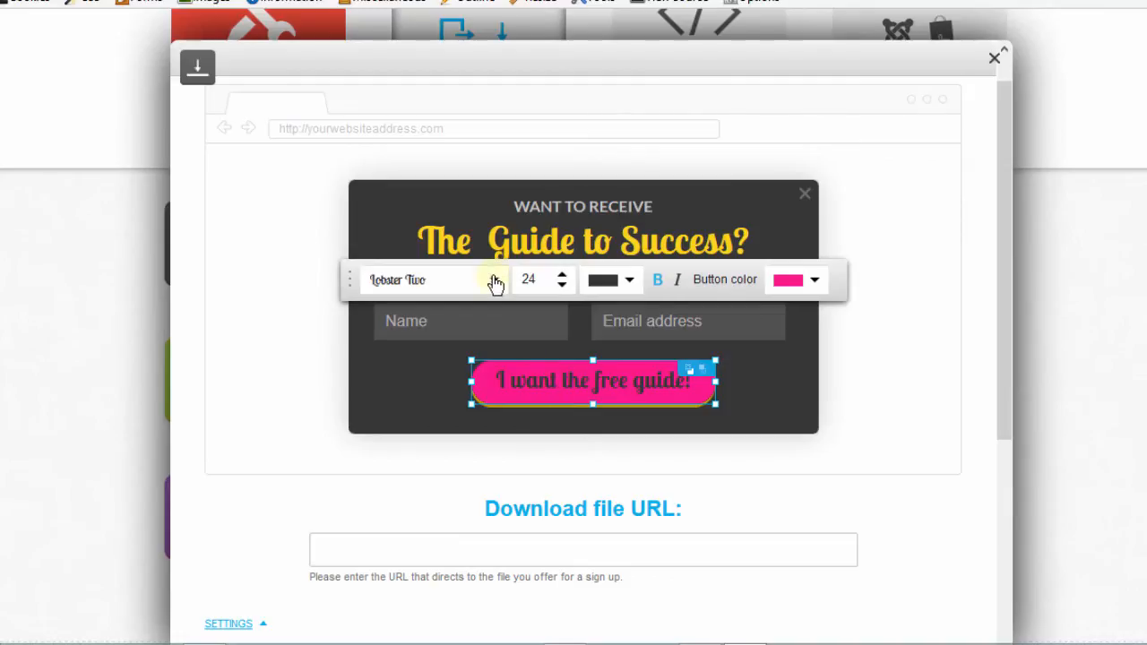
click(492, 279)
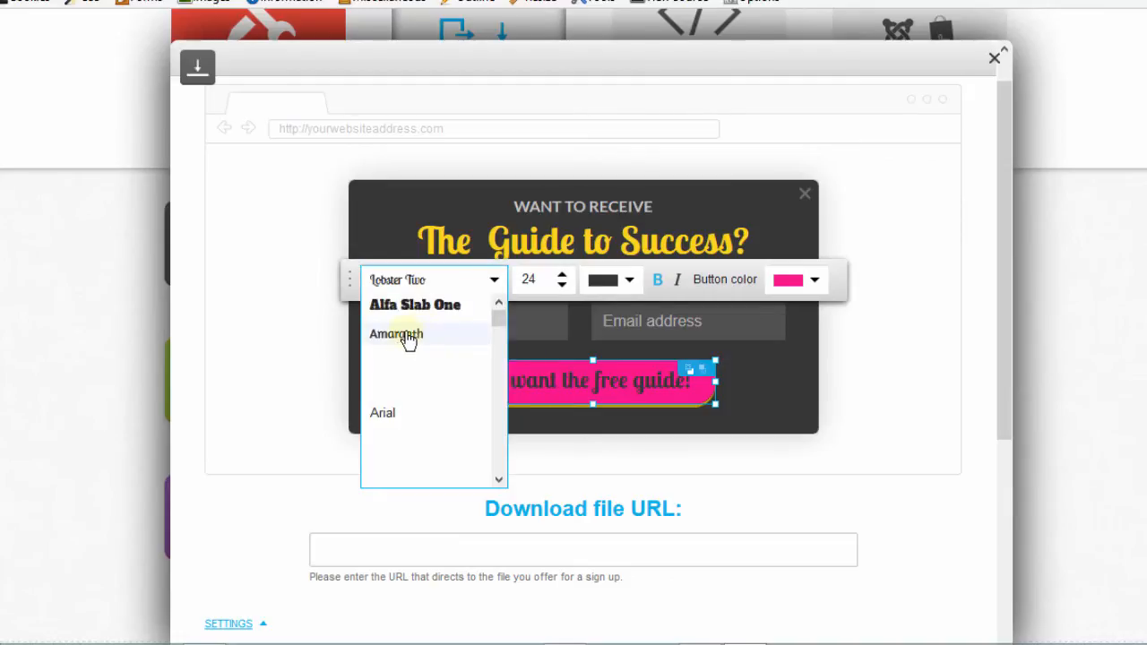
click(396, 333)
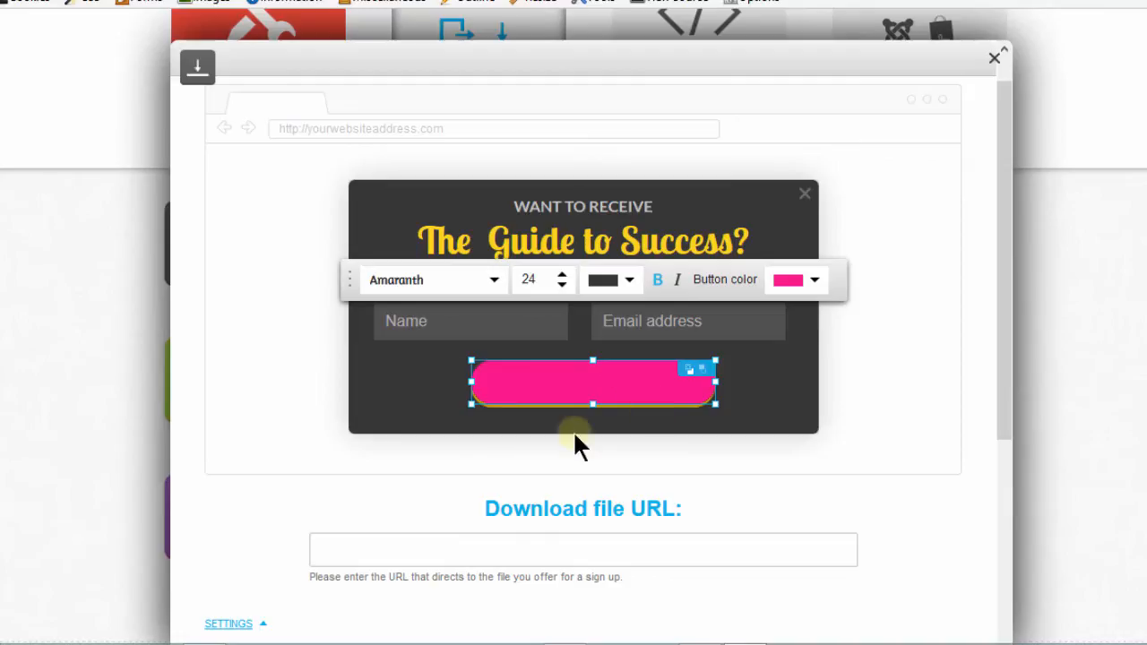
text(I want the free)
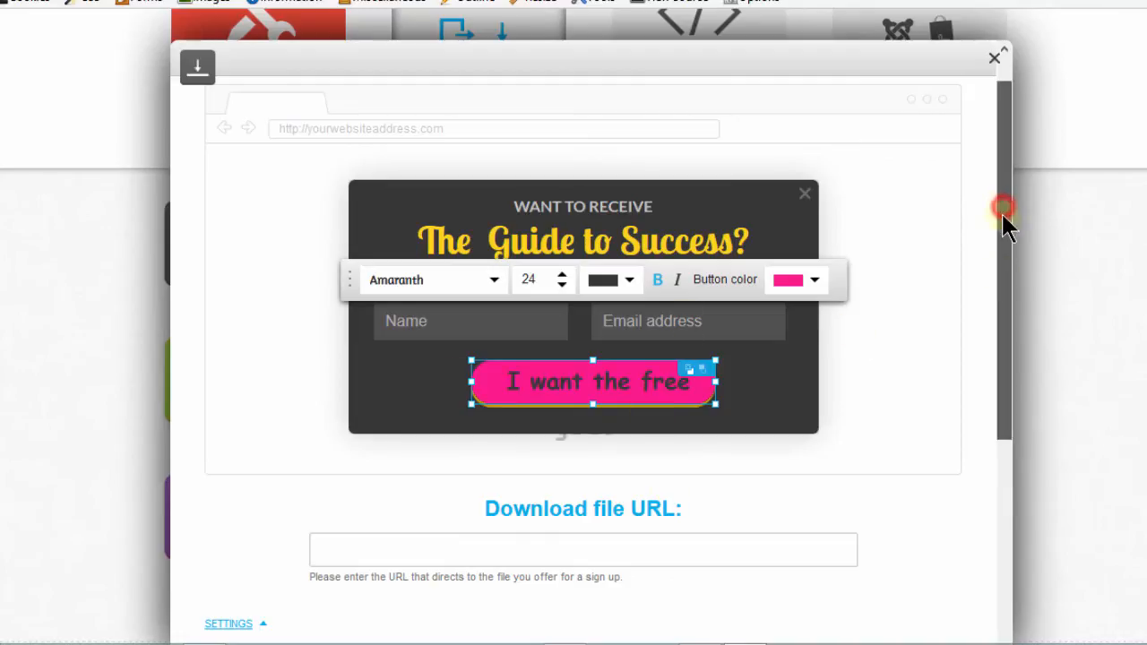
scroll(down, 3)
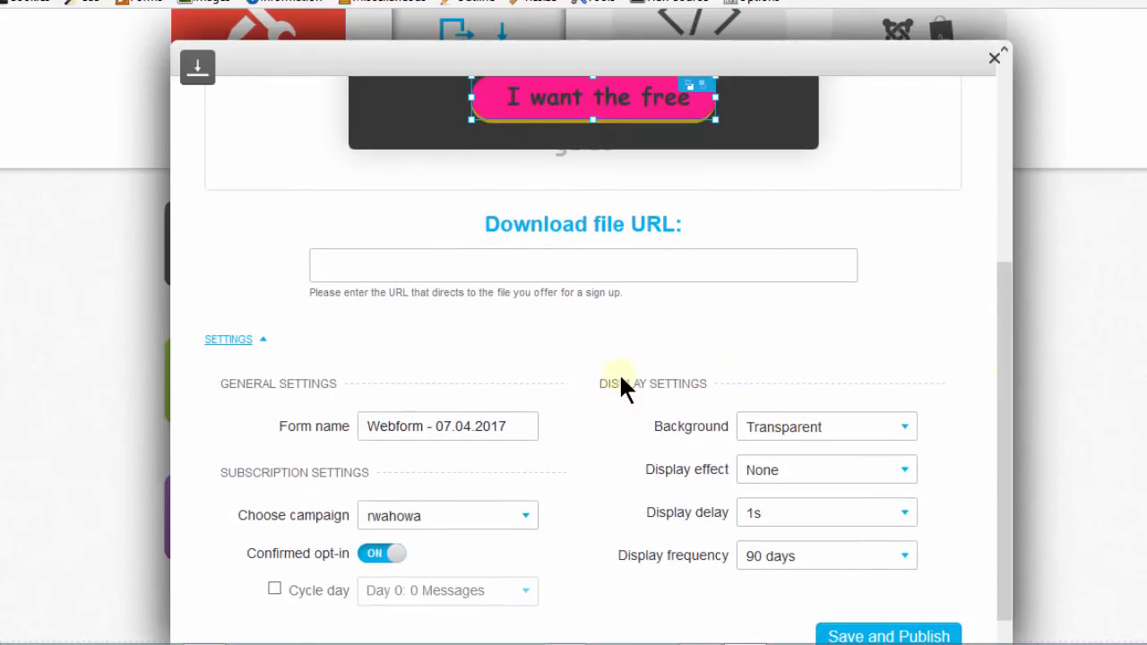
mouse_move(472, 251)
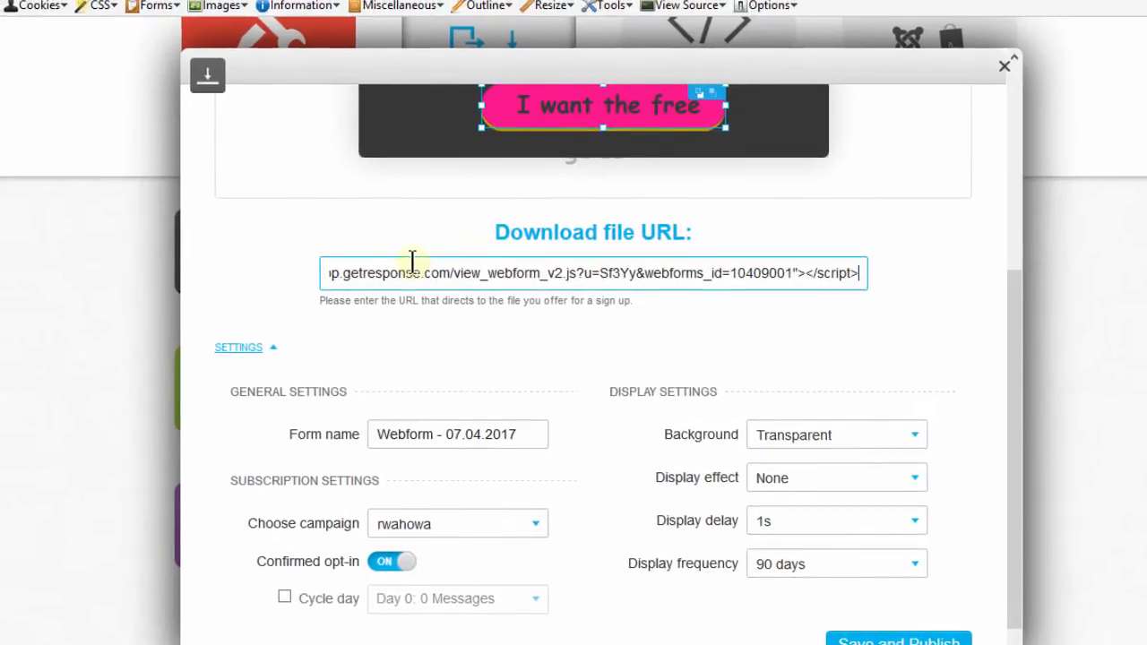
click(593, 274)
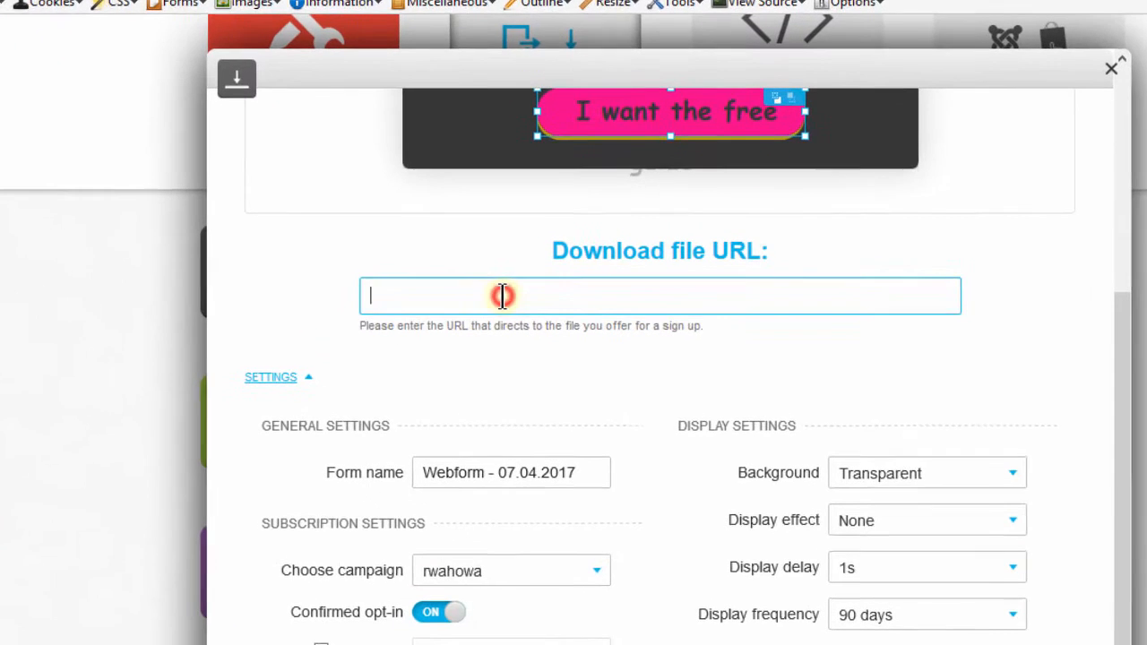
text(http://bizanosa.com/getresponse-tutorial/)
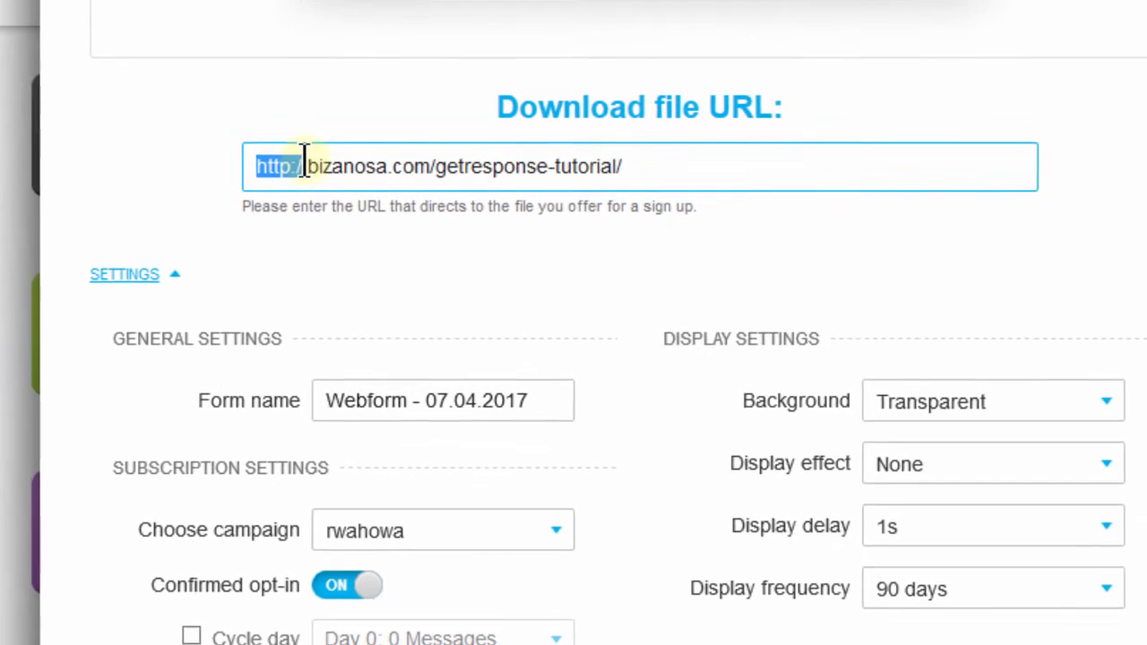
scroll(down, 3)
text(s)
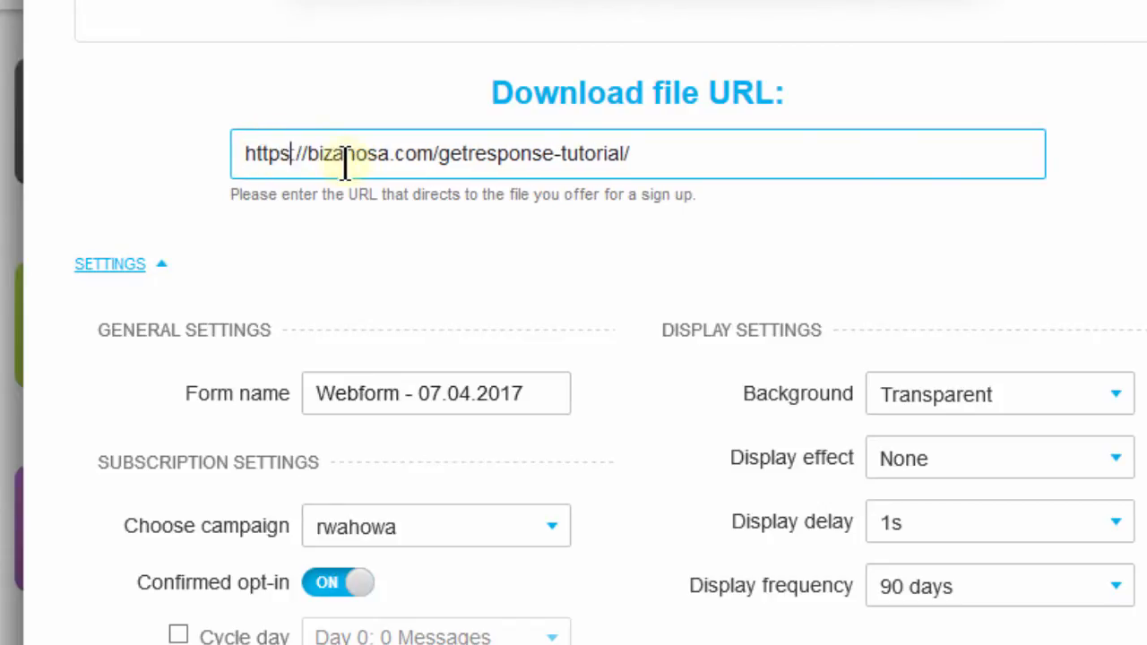
double_click(264, 153)
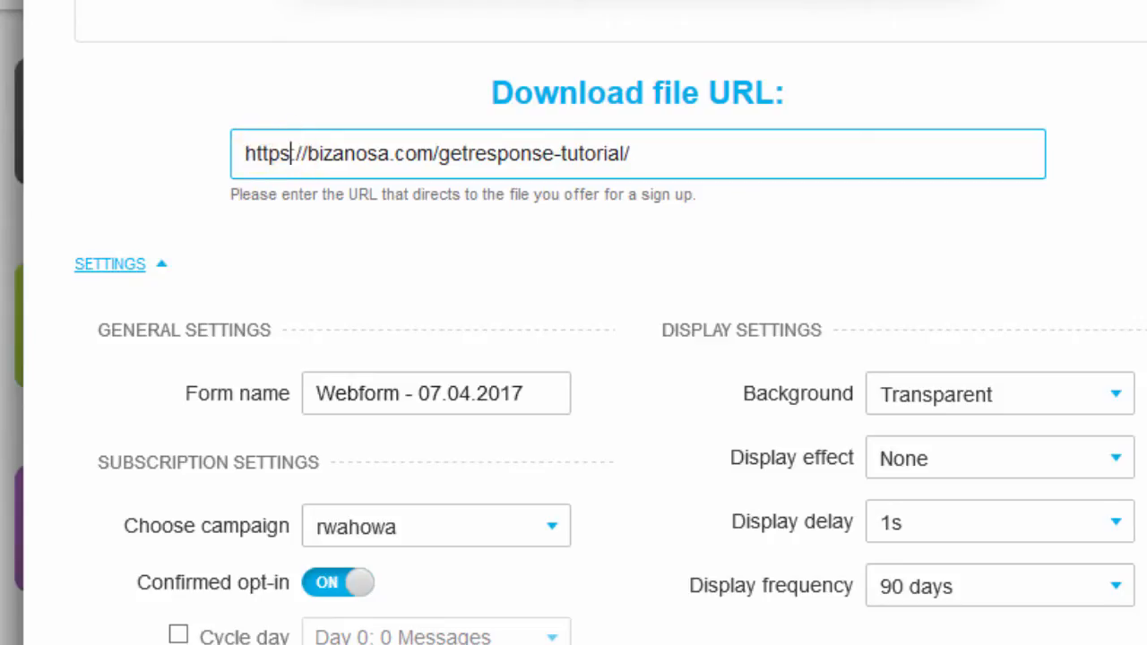
scroll(down, 3)
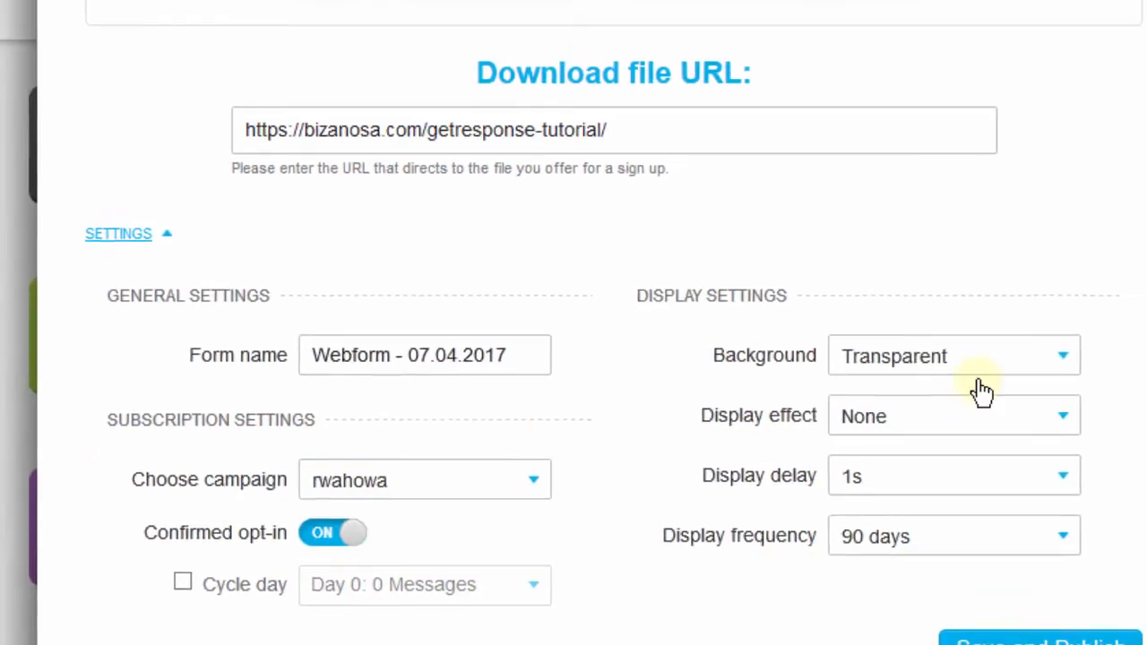
scroll(down, 3)
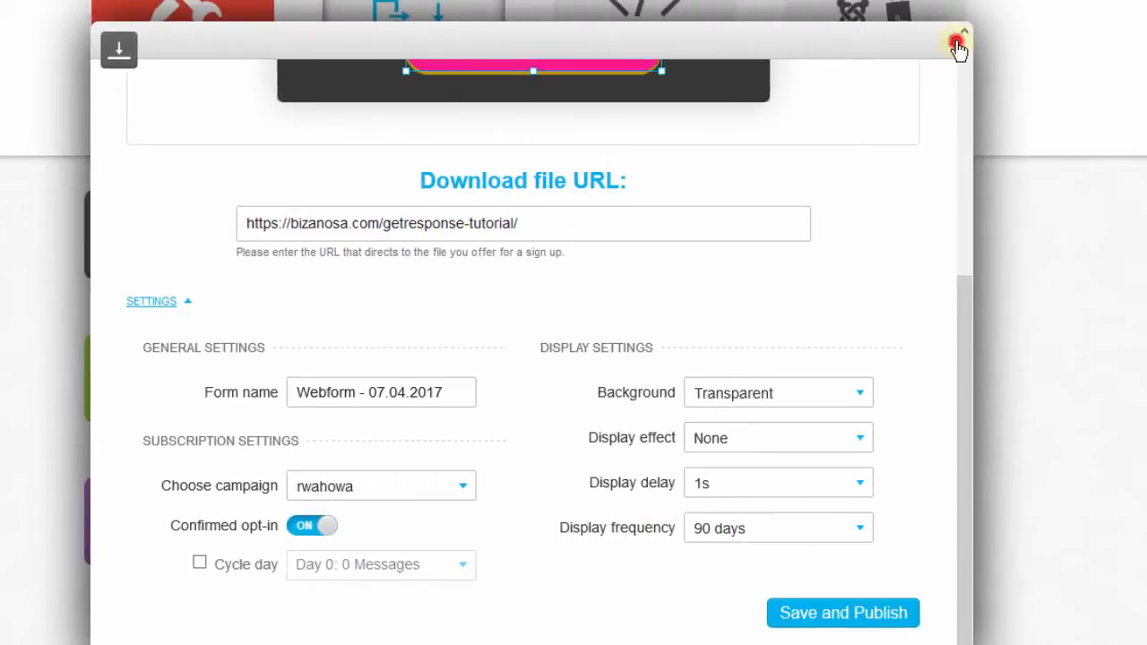
- Close the editor, show the 'Learn CSS and HTML for FREE' popup on p.bizanosa.com, and return
click(958, 46)
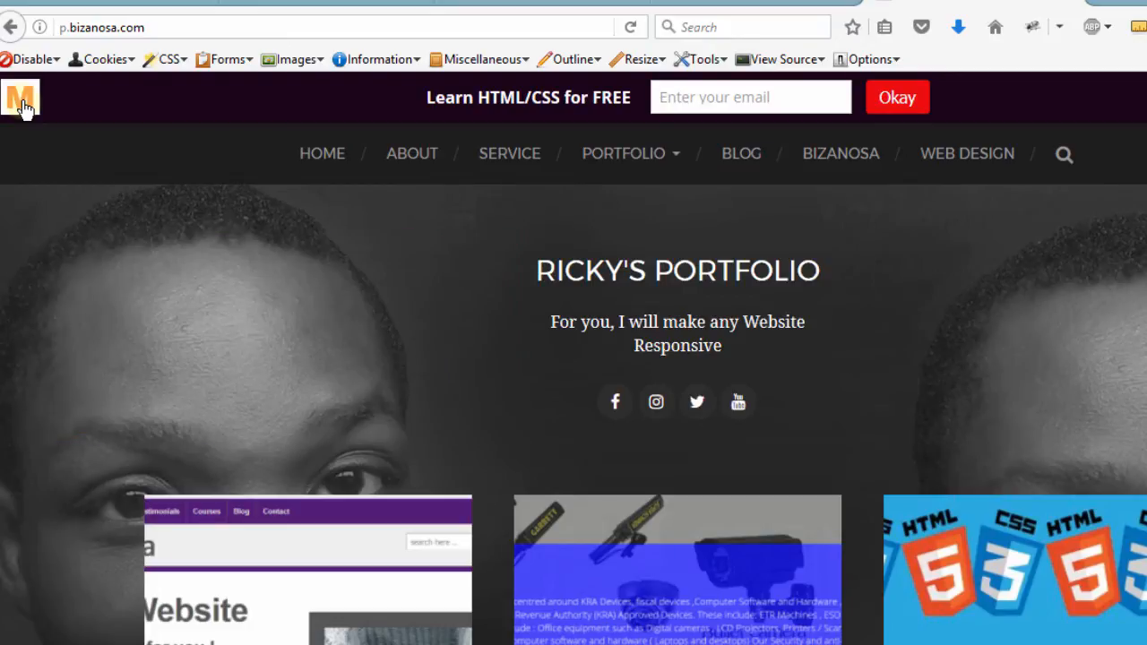
click(751, 97)
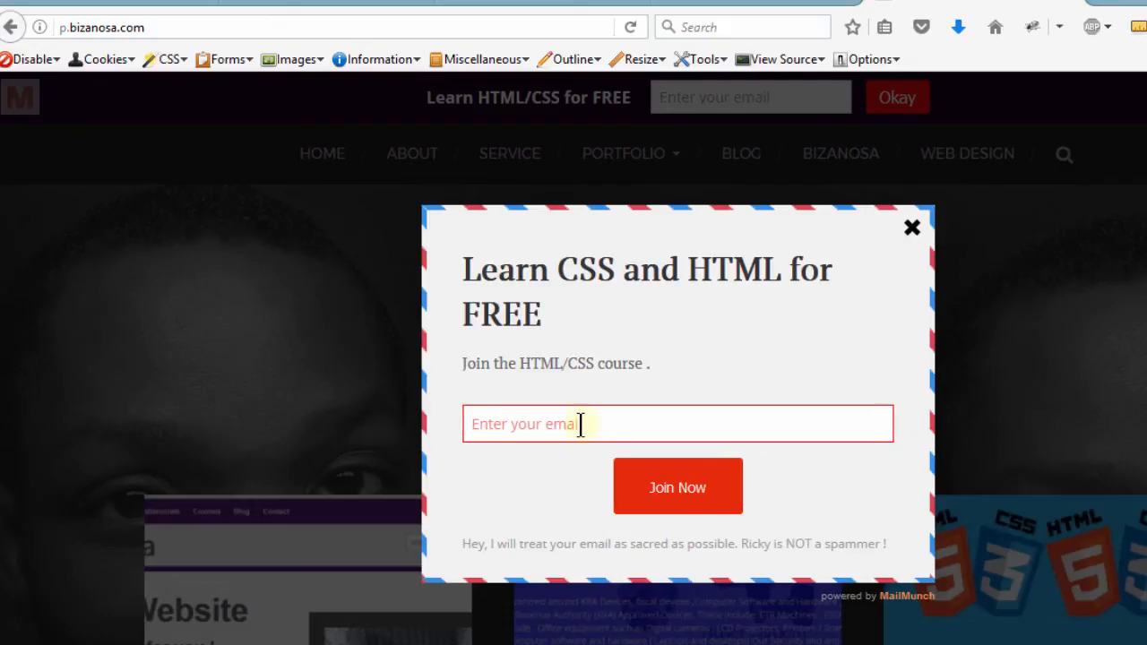
mouse_move(744, 341)
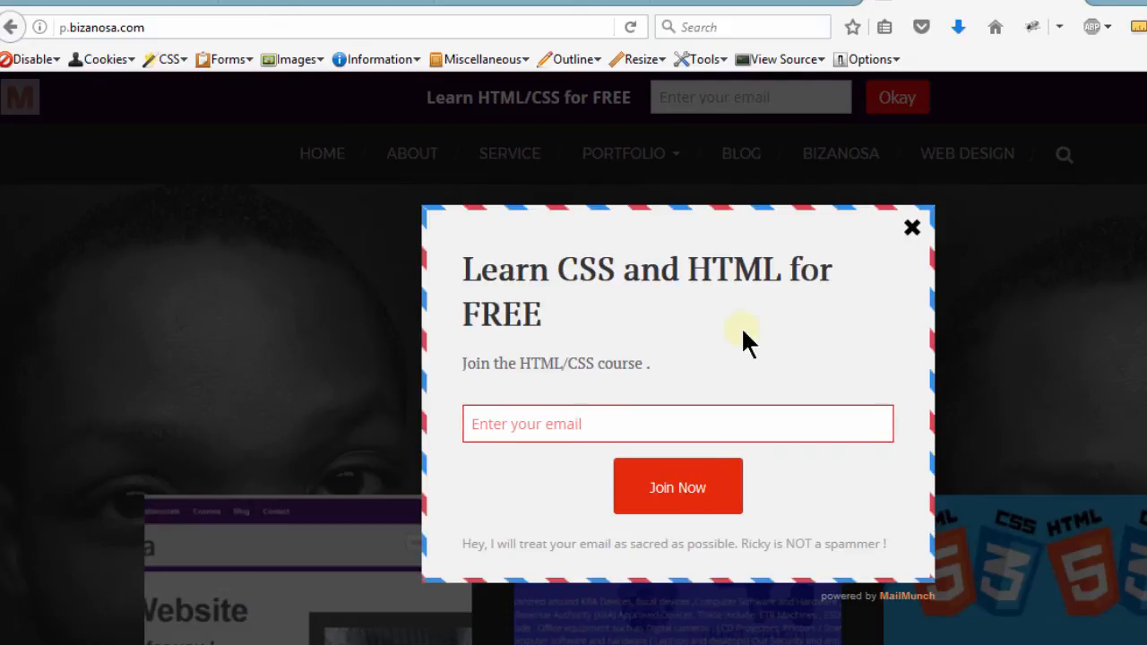
mouse_move(685, 296)
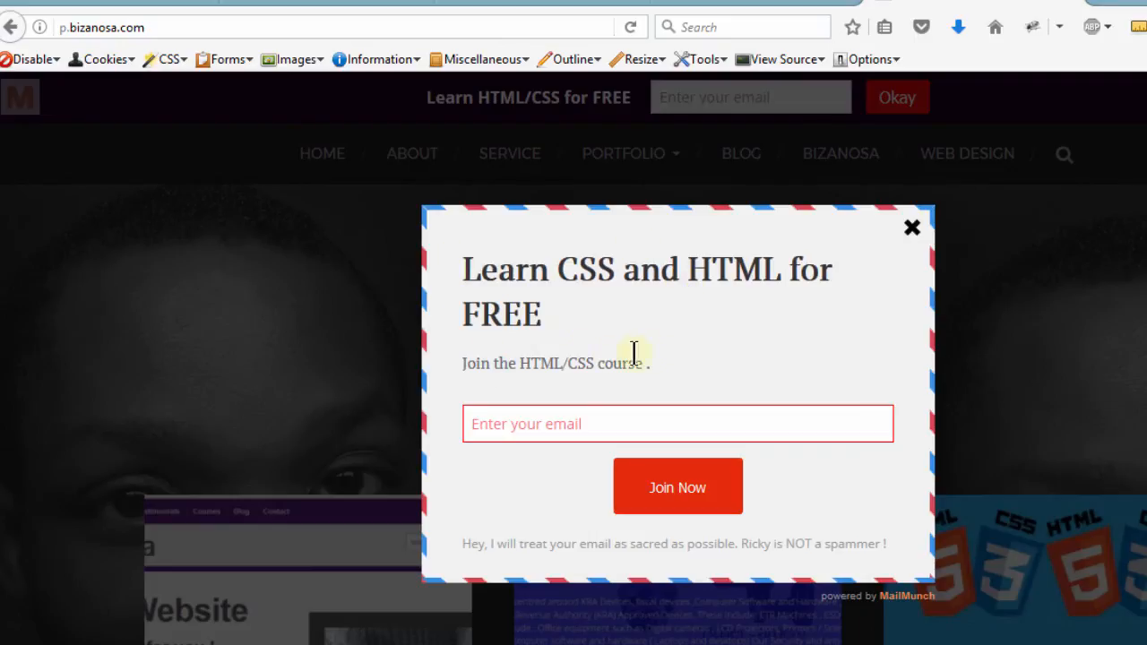
mouse_move(690, 367)
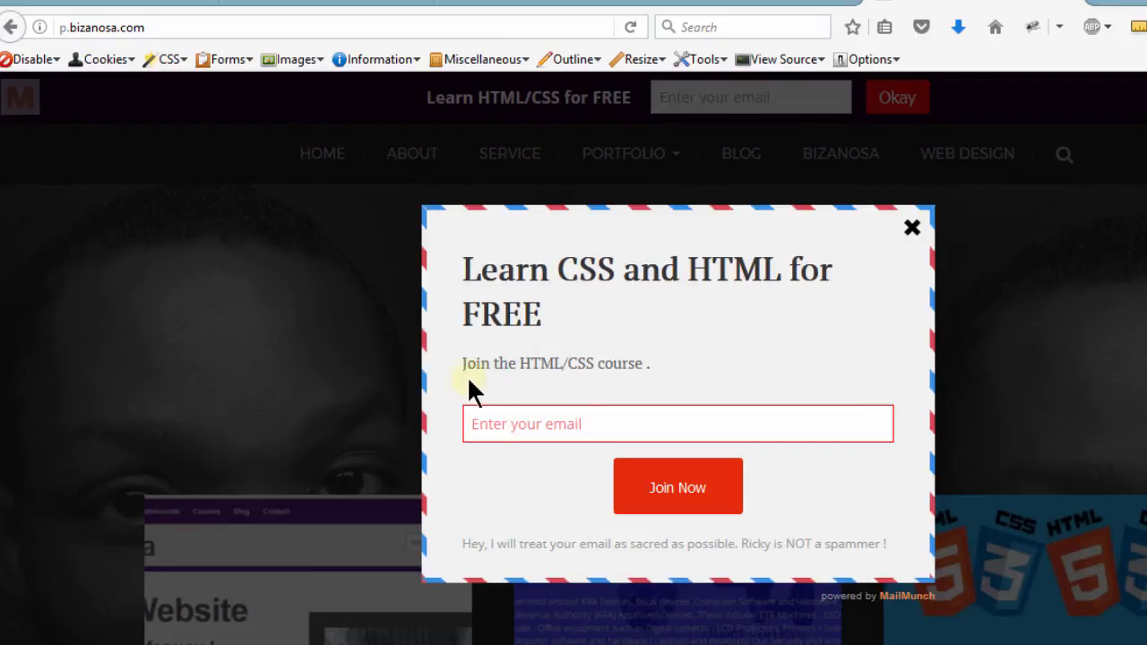
mouse_move(466, 280)
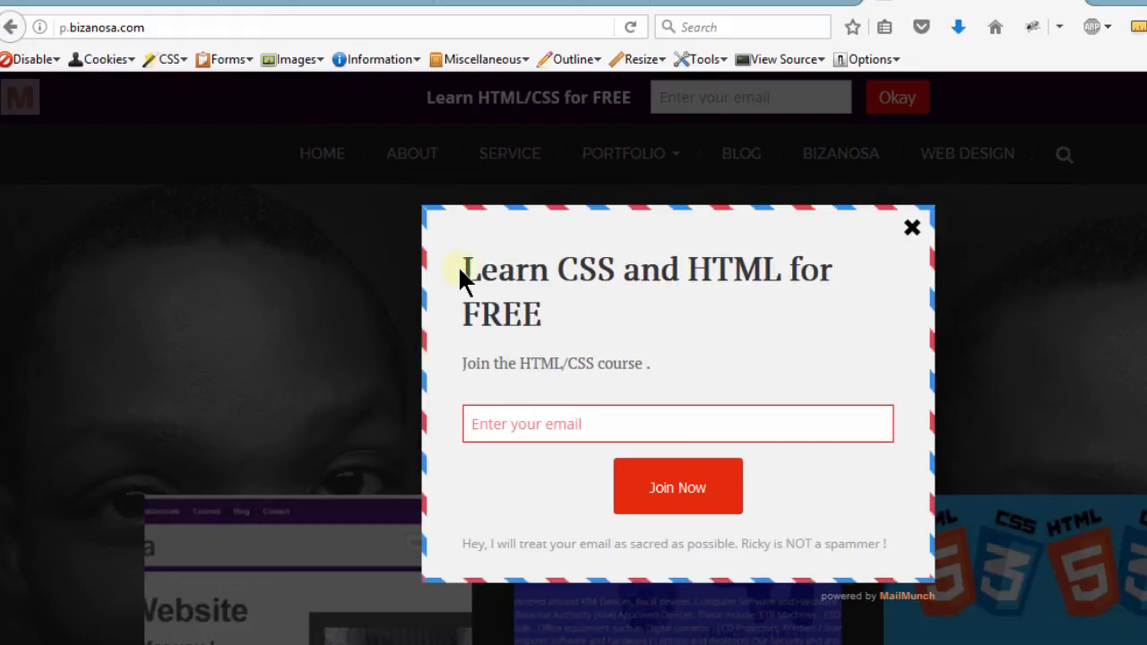
mouse_move(667, 348)
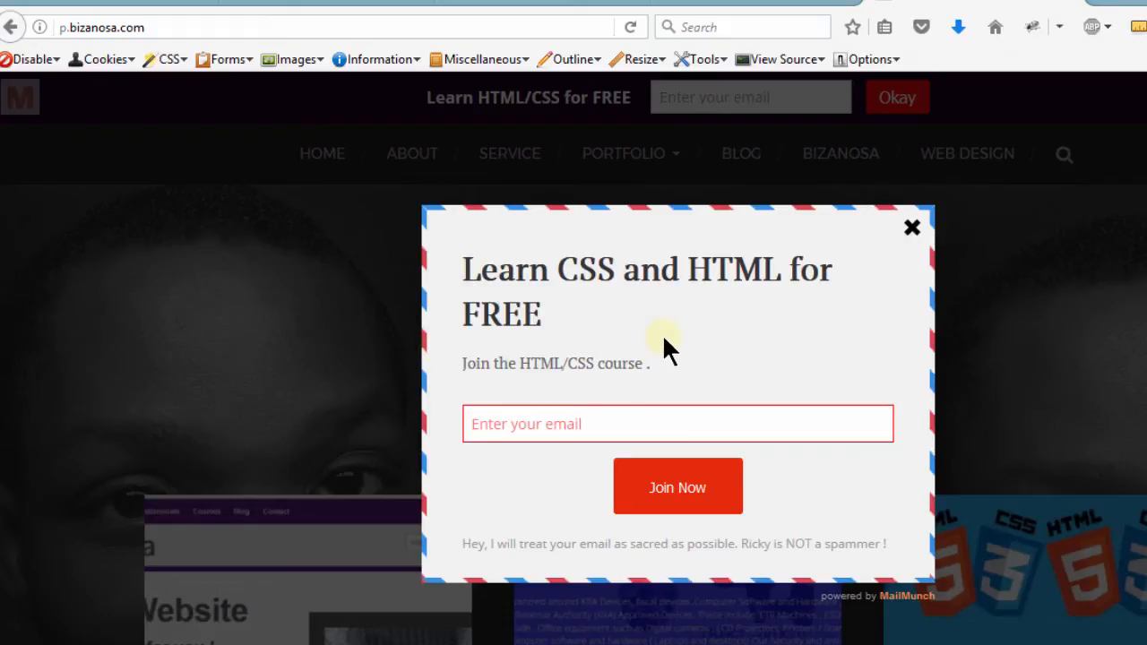
mouse_move(856, 394)
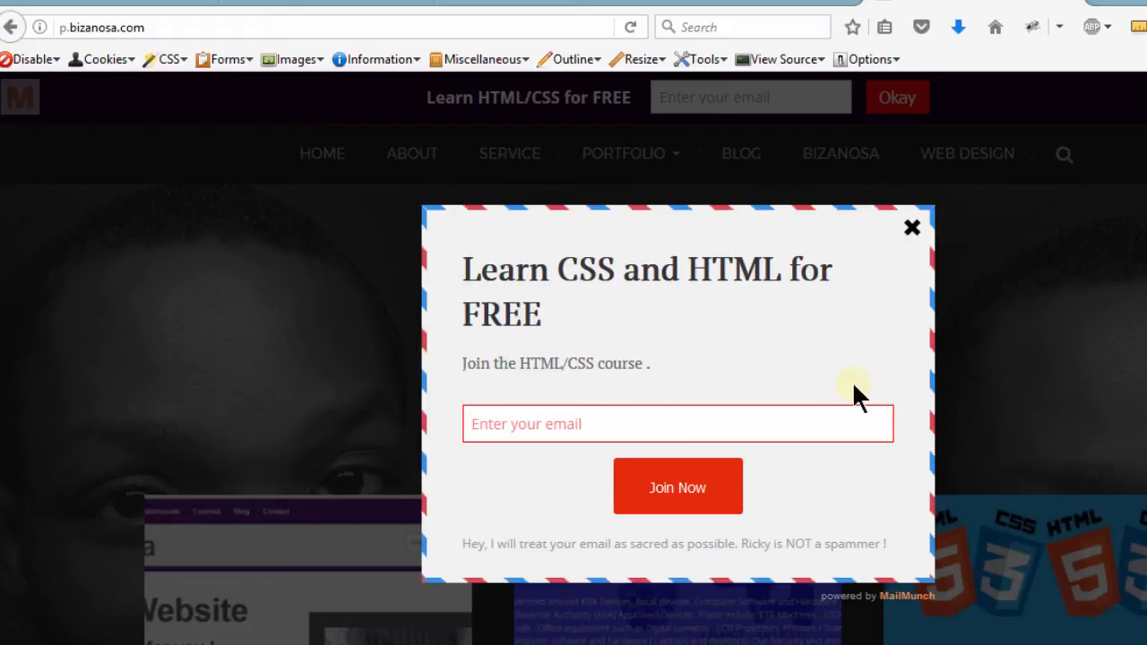
click(912, 227)
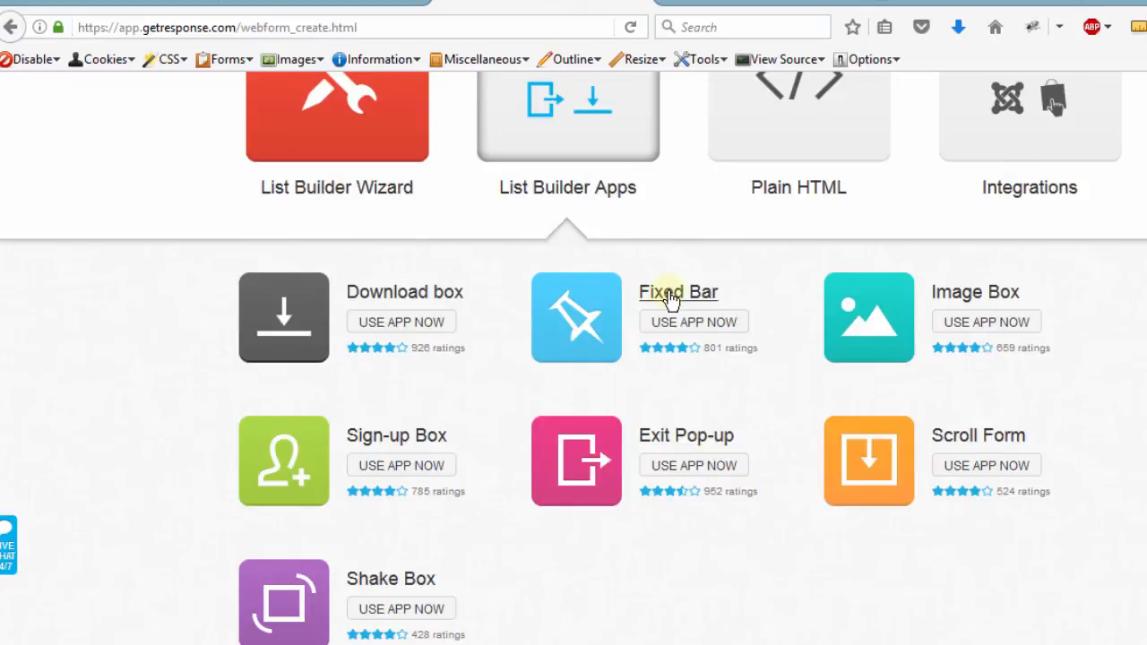
mouse_move(722, 322)
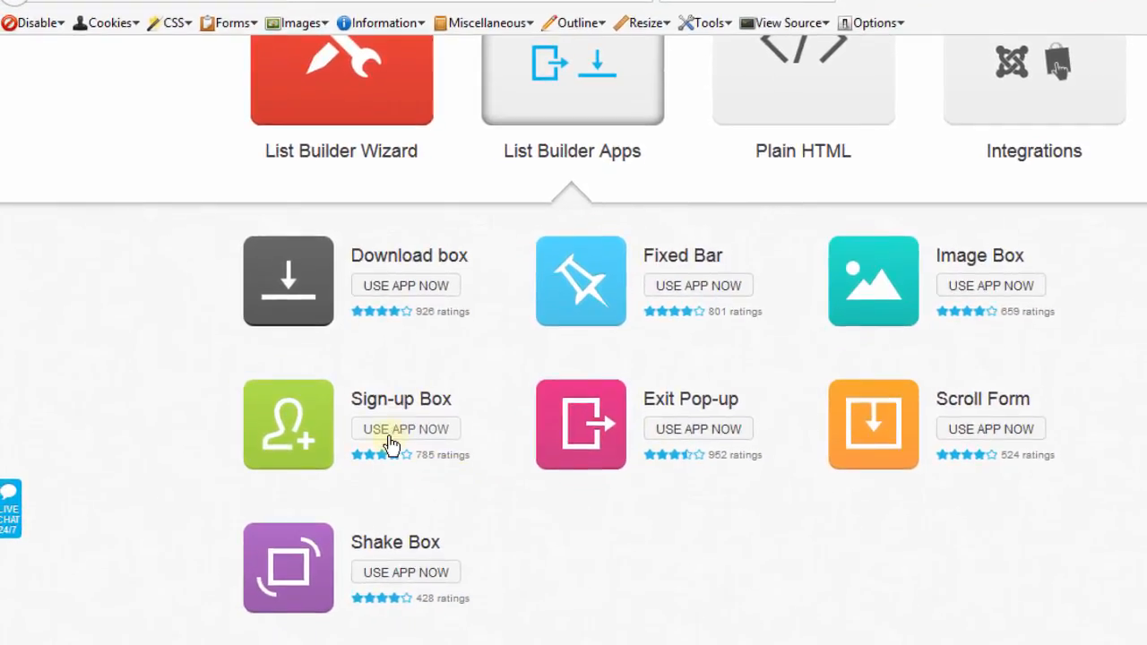
scroll(down, 3)
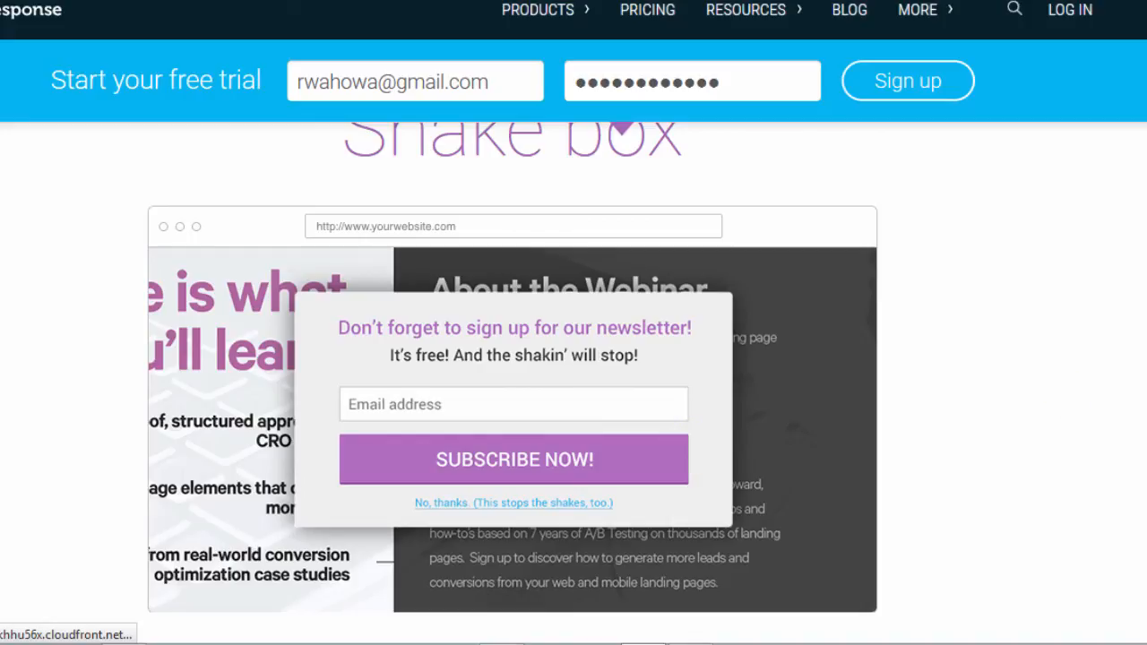
- Scroll the Shake box page past the demo popup to its animated-form description
scroll(down, 3)
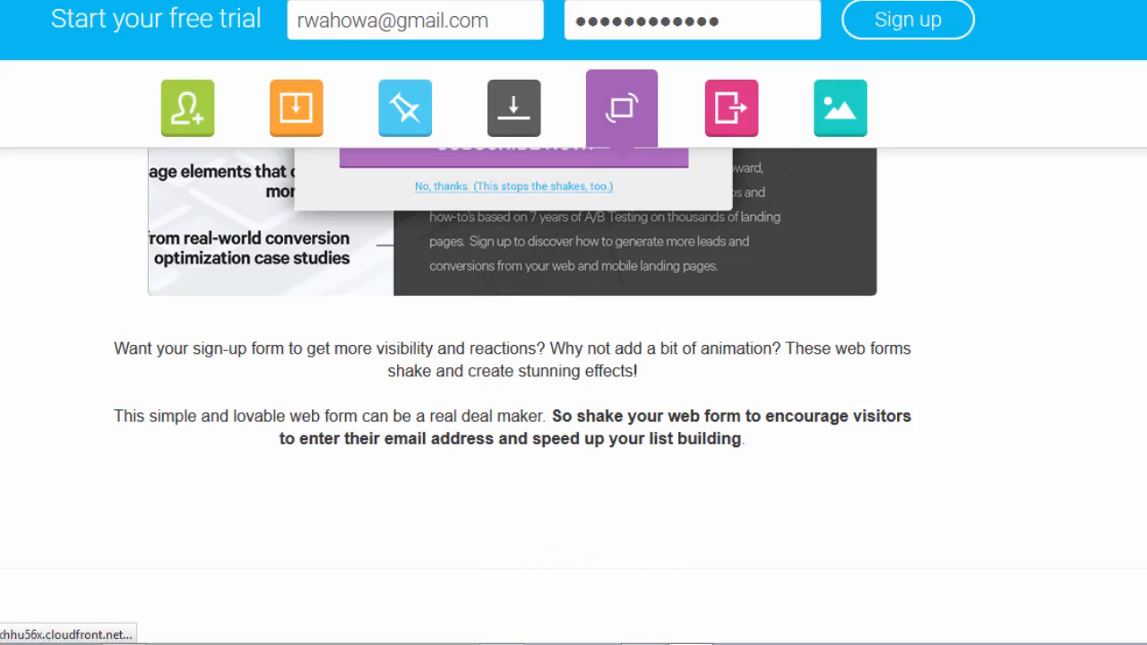
scroll(down, 3)
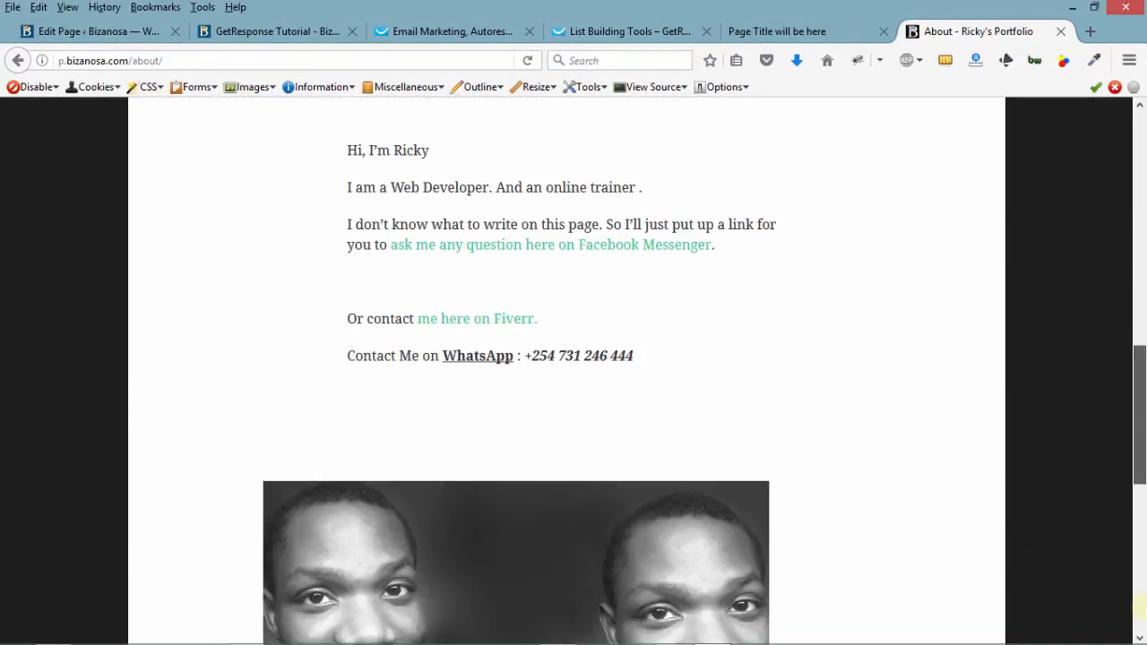
- Scroll to the About page bottom to reveal 'Scroll box here', then return to GetResponse
scroll(down, 3)
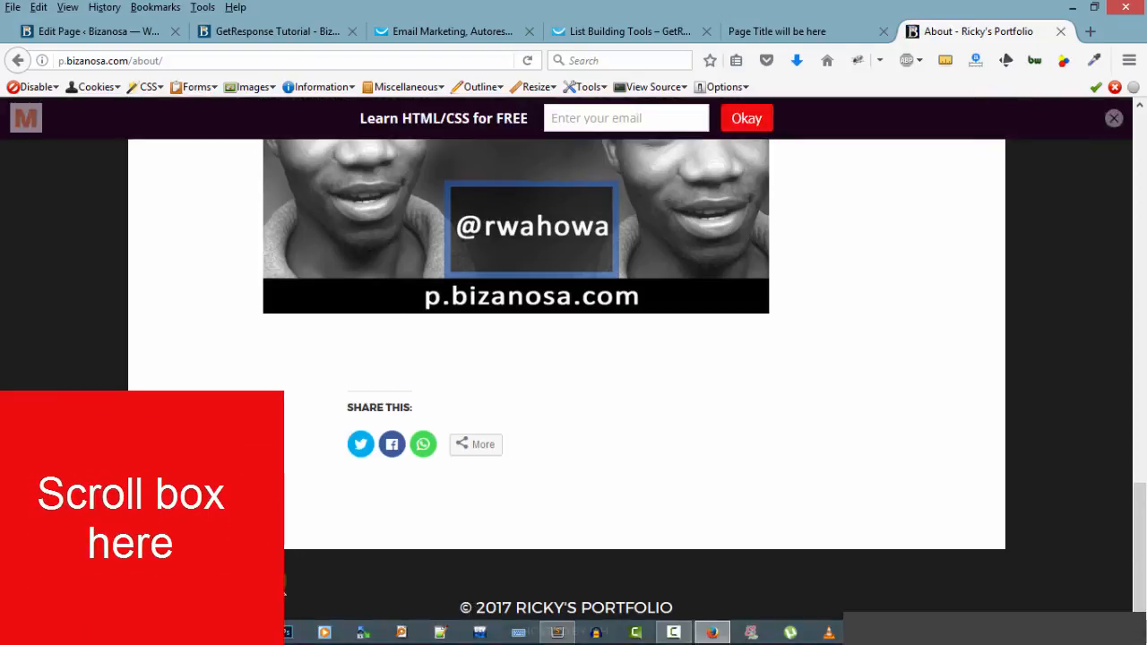
drag(130, 517, 988, 507)
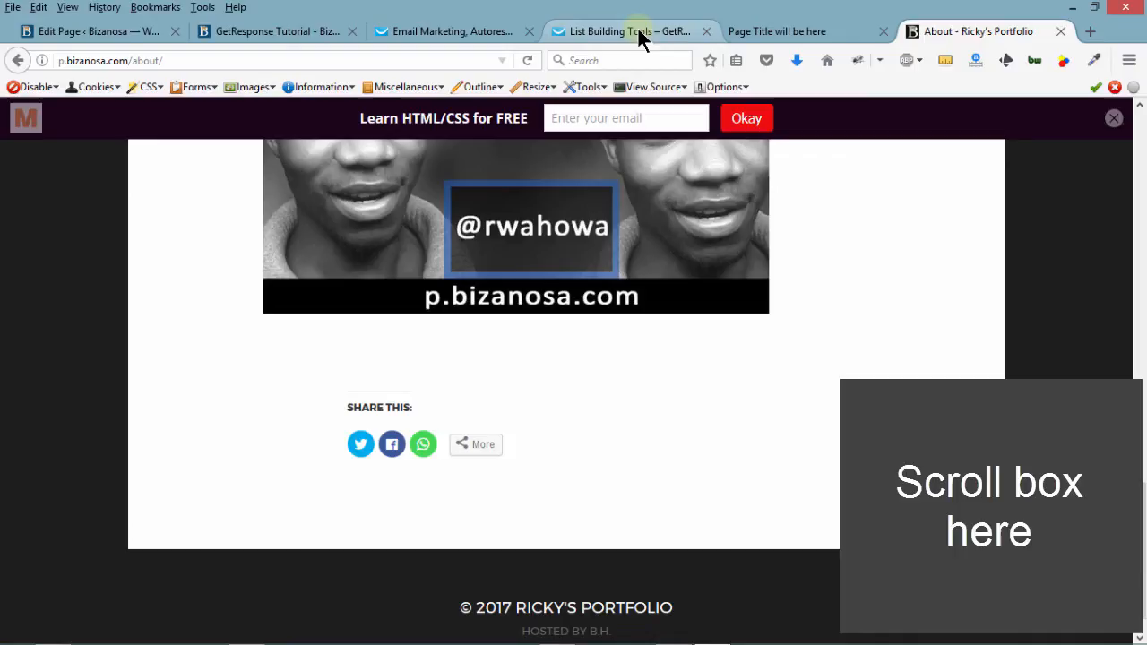
click(448, 31)
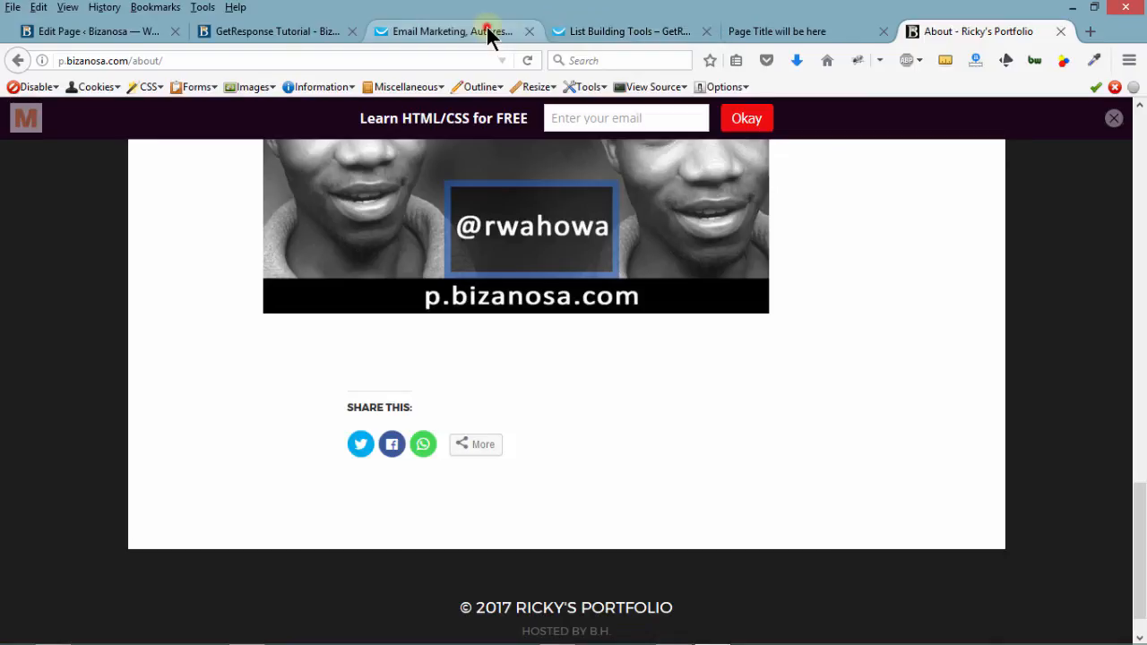
click(622, 32)
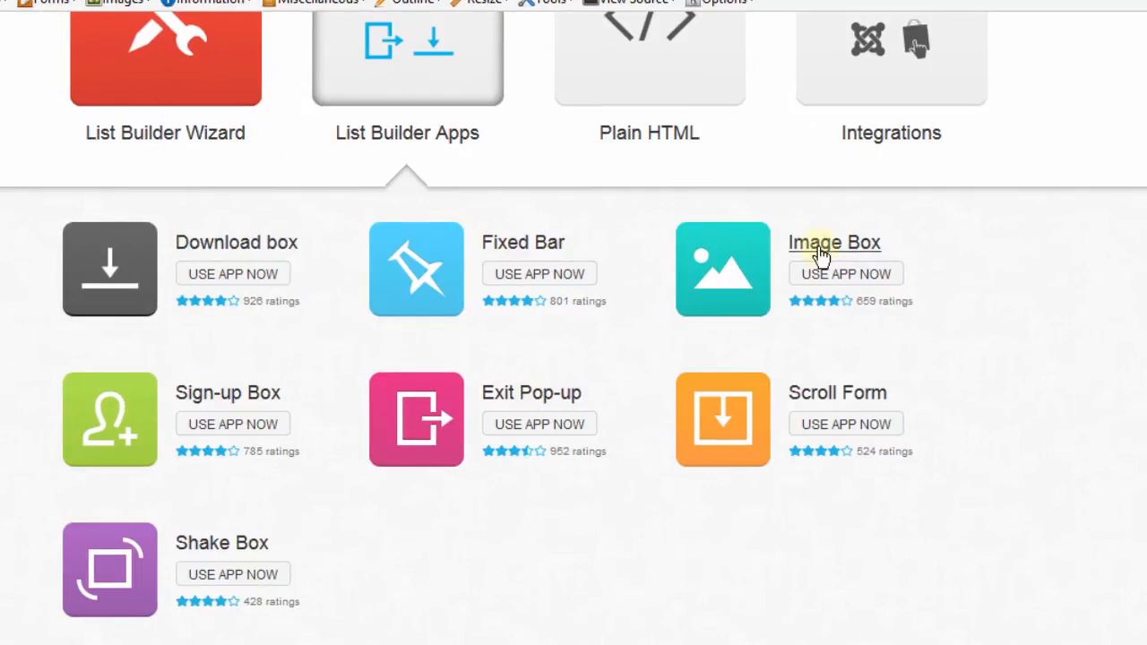
mouse_move(185, 578)
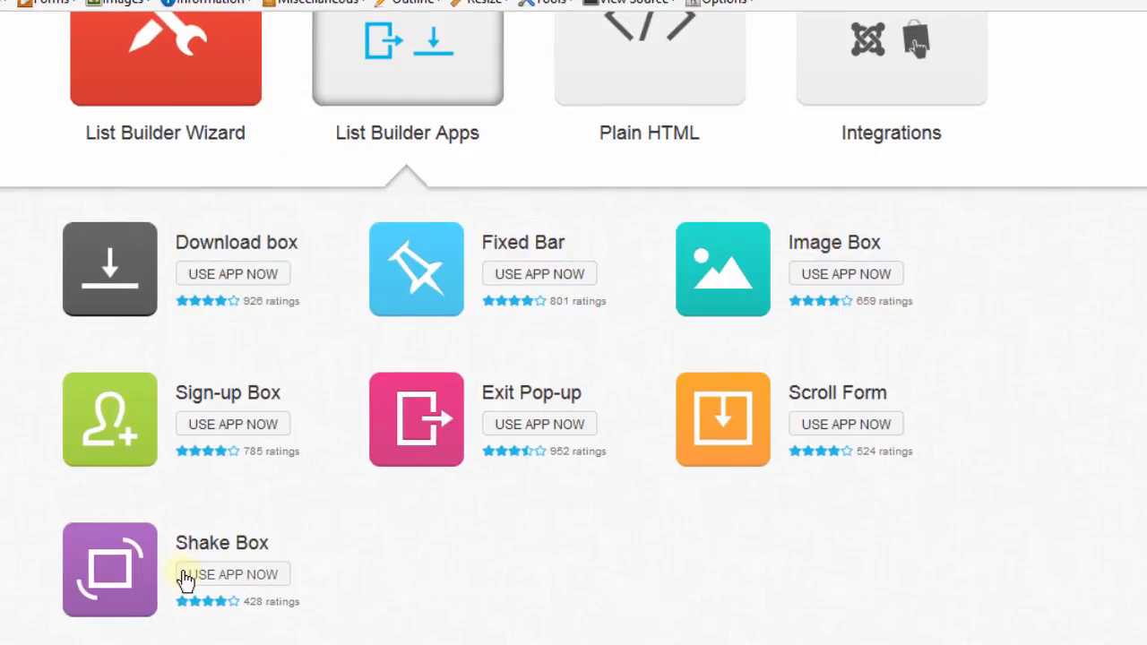
mouse_move(472, 618)
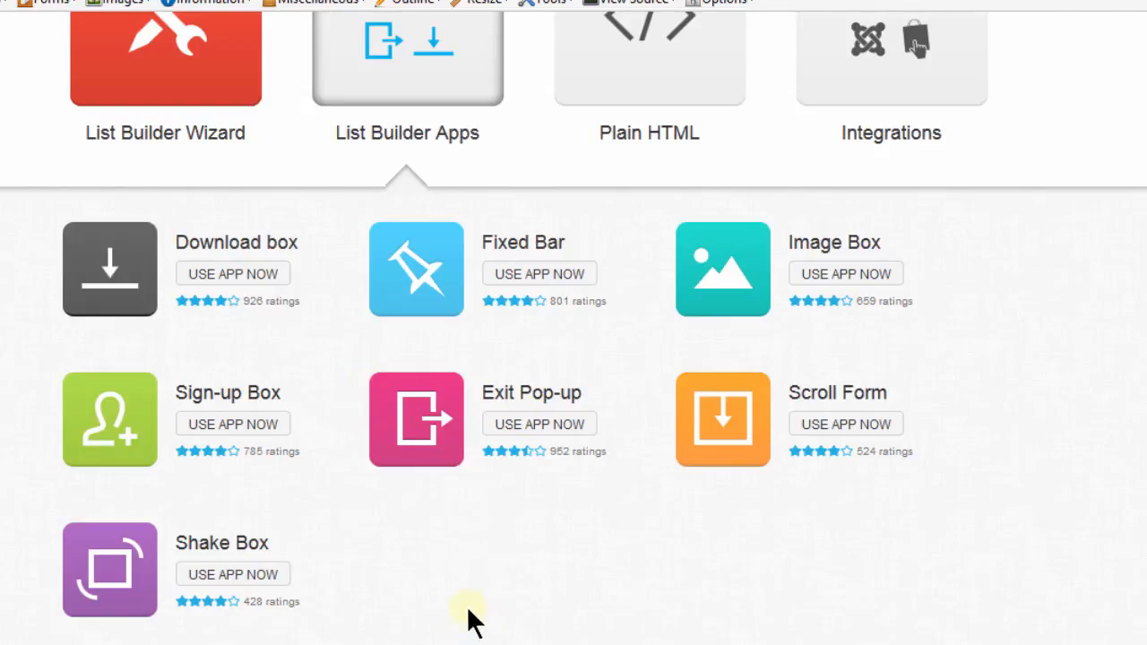
mouse_move(367, 524)
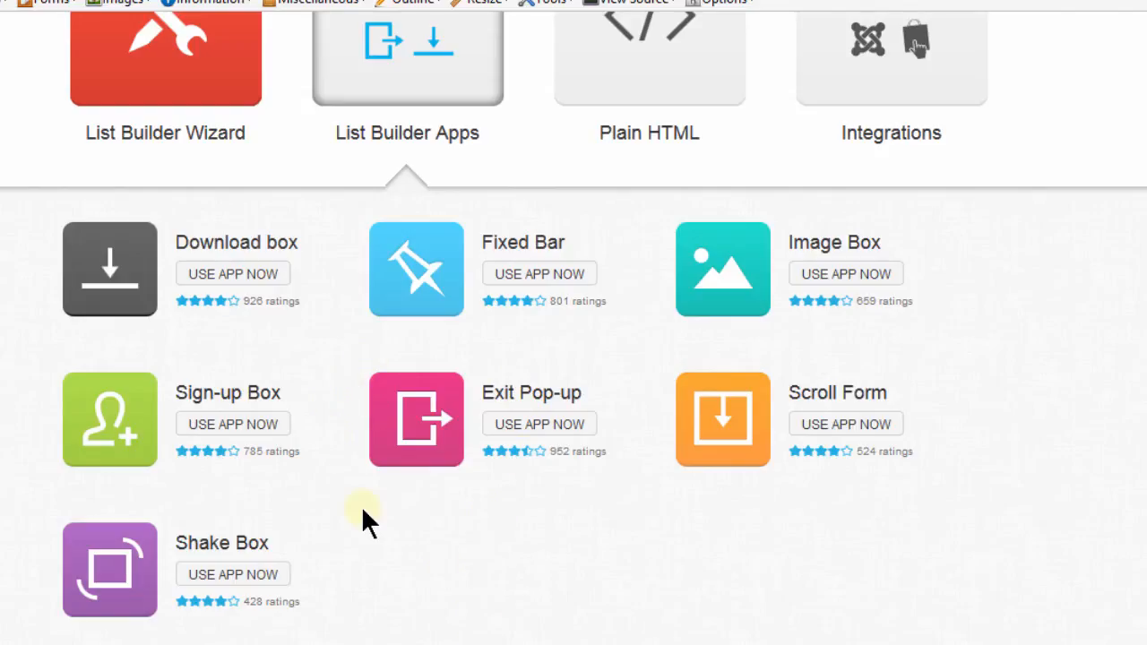
mouse_move(627, 380)
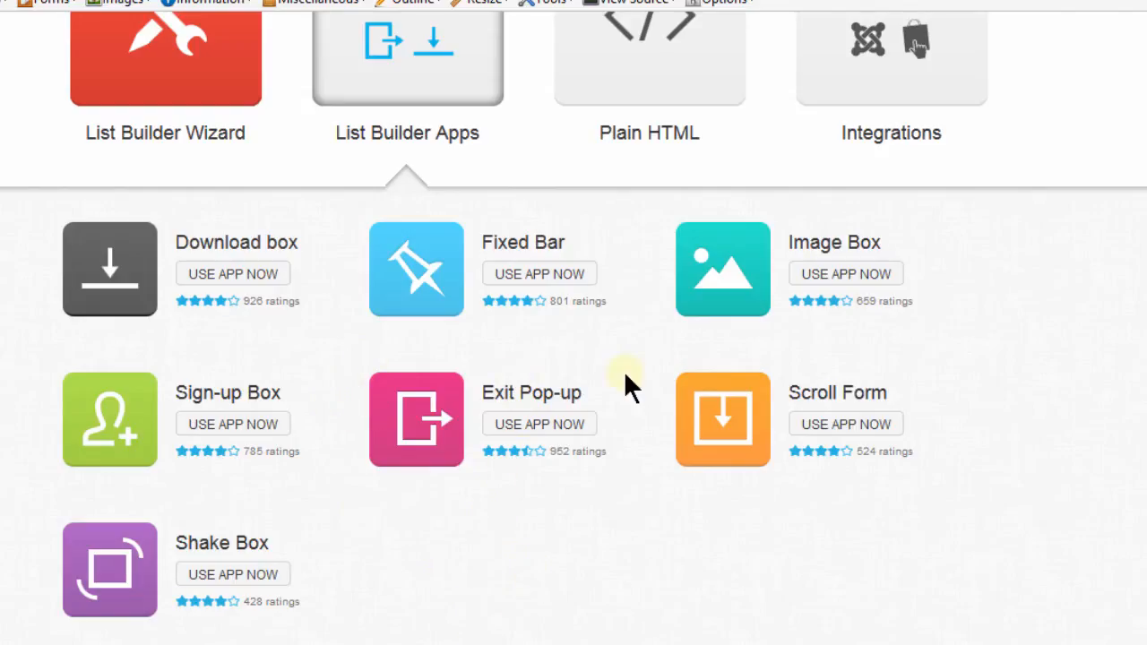
mouse_move(247, 215)
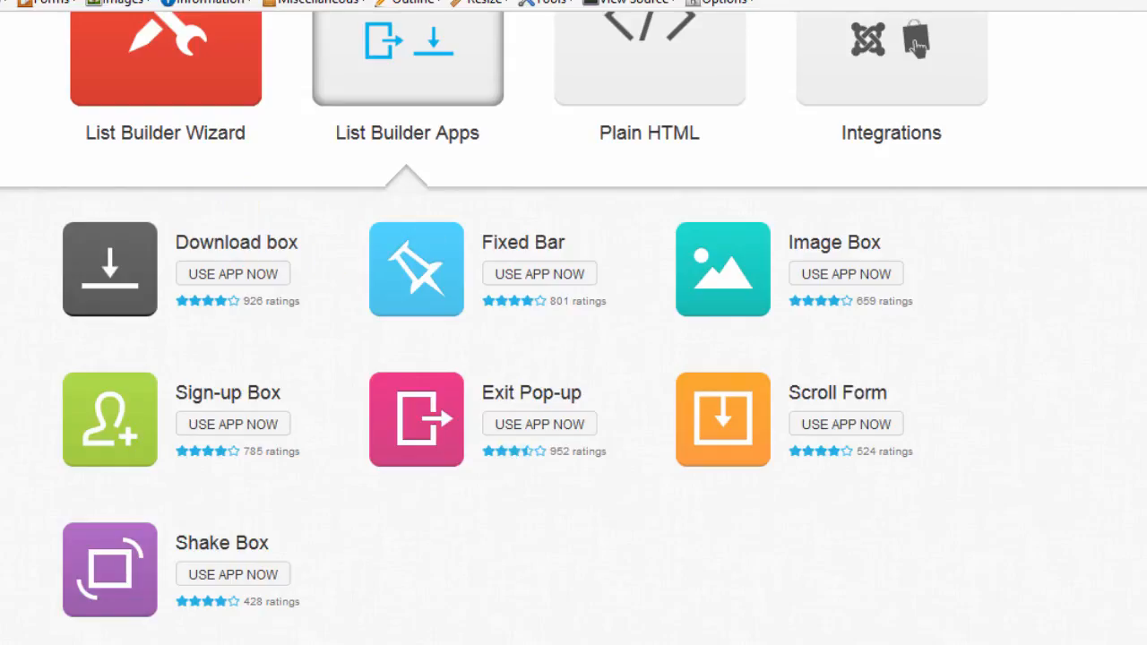
mouse_move(491, 493)
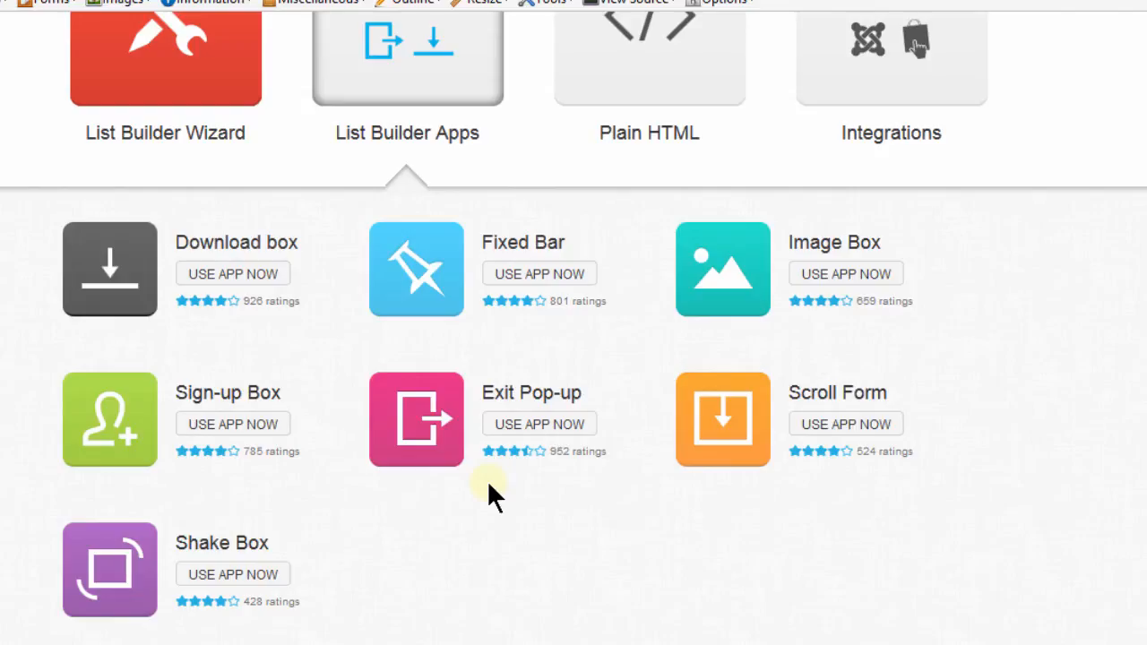
mouse_move(359, 493)
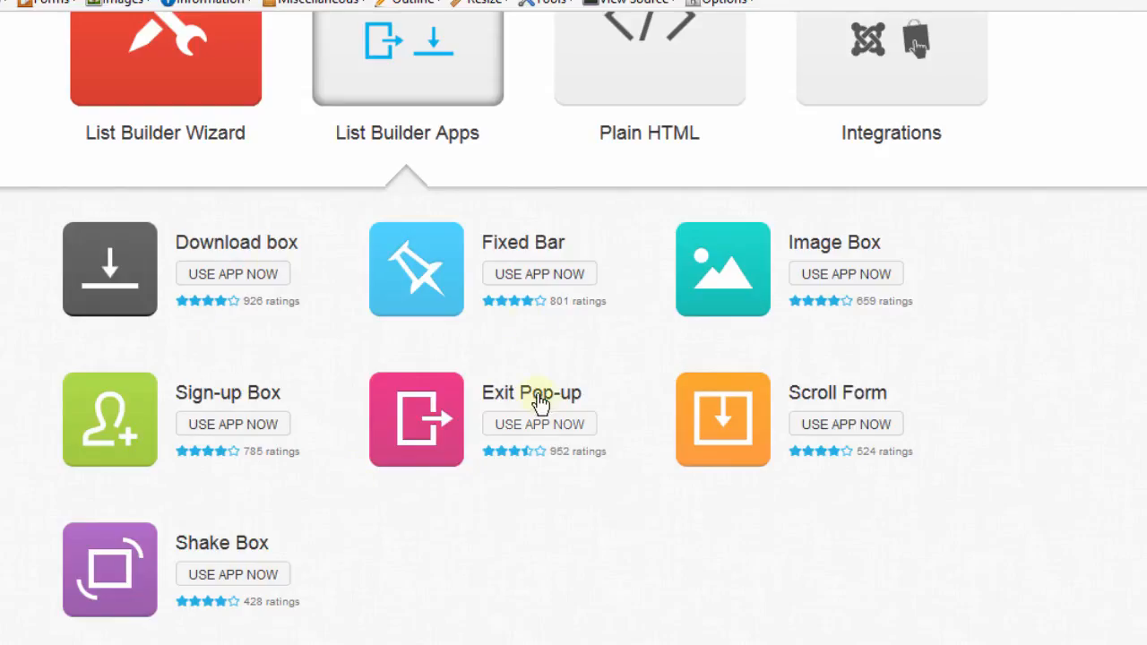
mouse_move(574, 525)
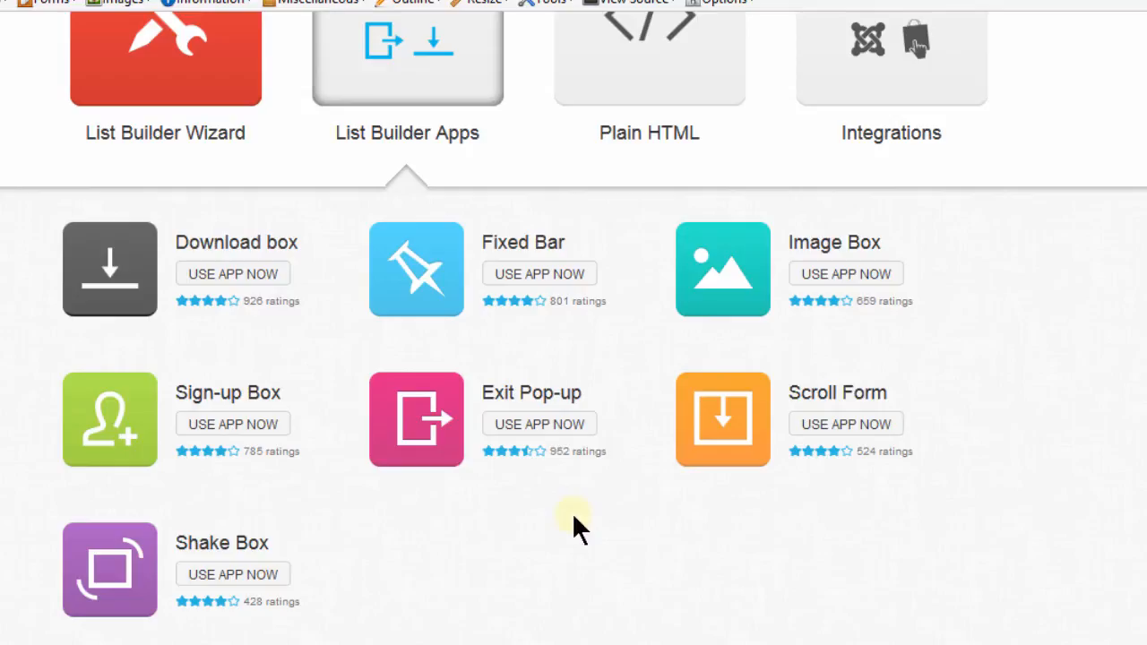
mouse_move(532, 393)
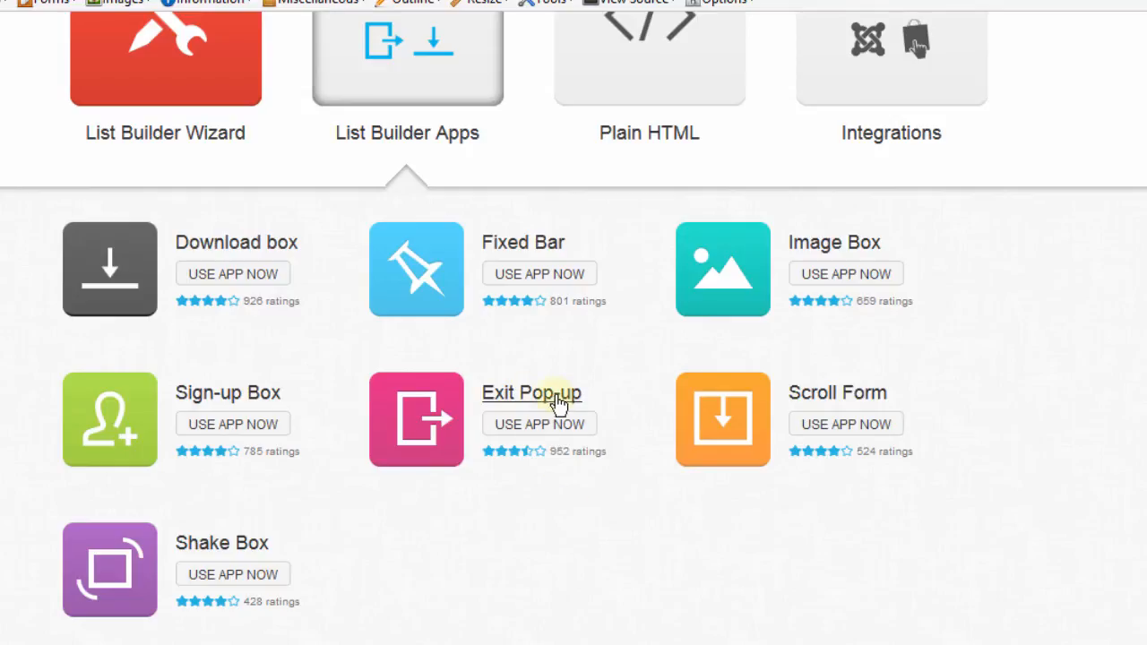
mouse_move(620, 466)
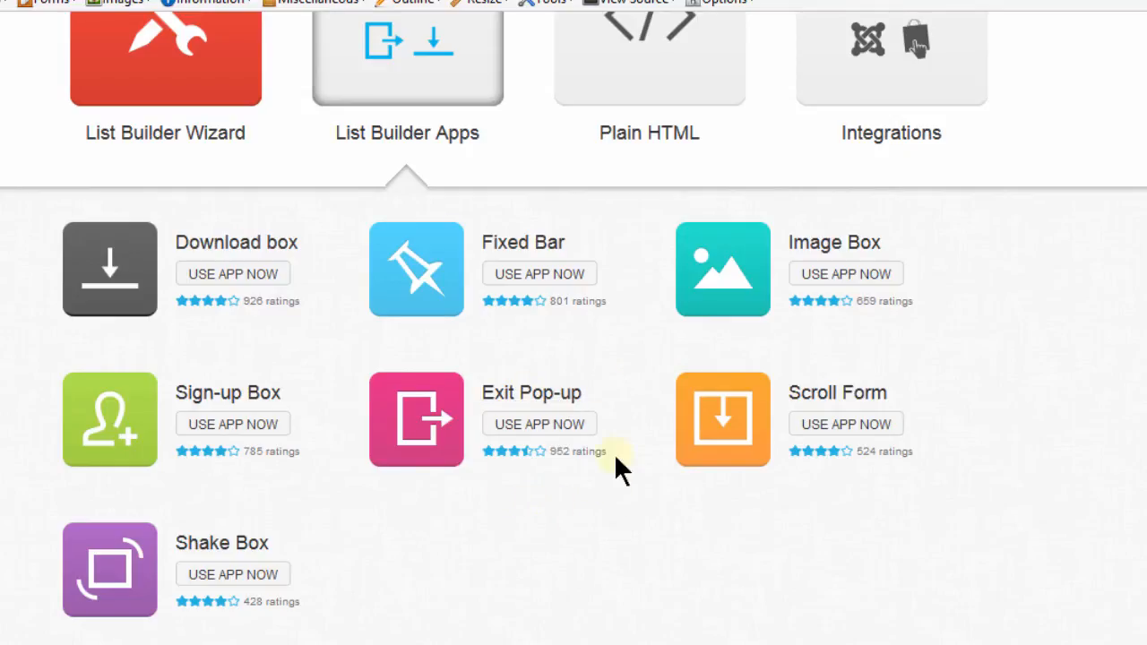
mouse_move(452, 560)
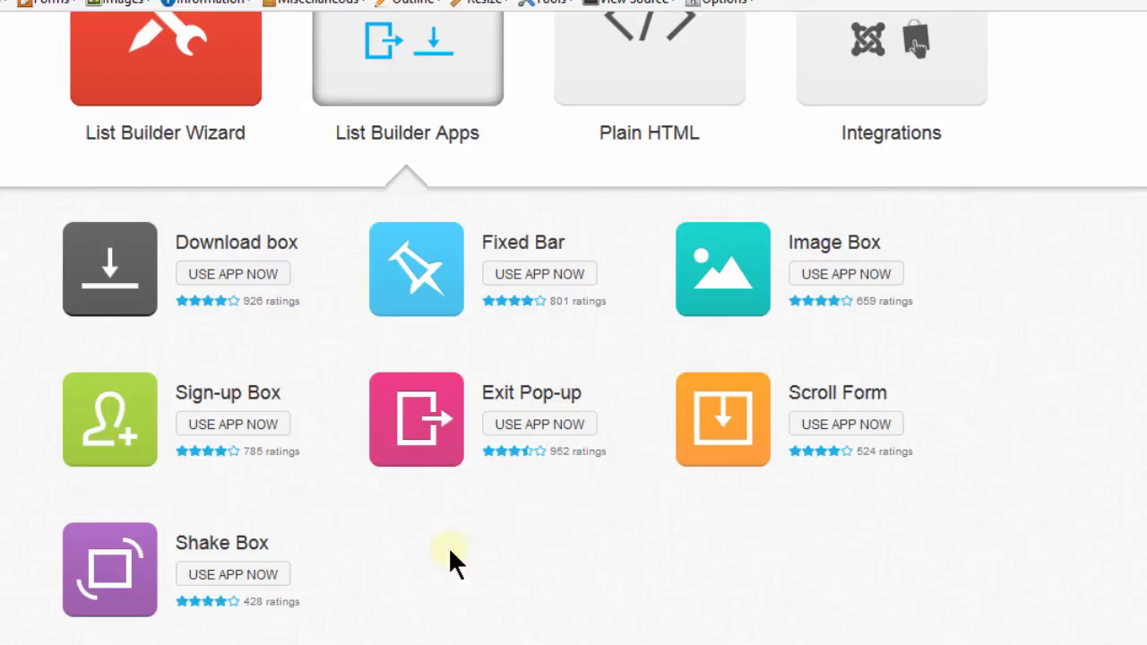
mouse_move(36, 296)
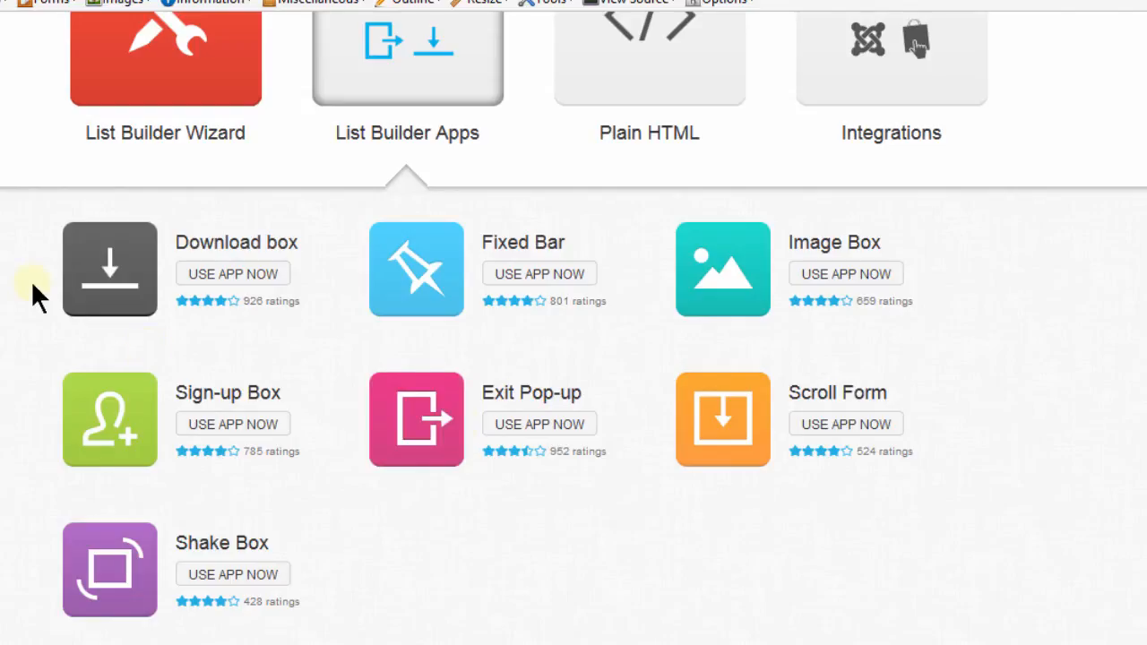
mouse_move(22, 246)
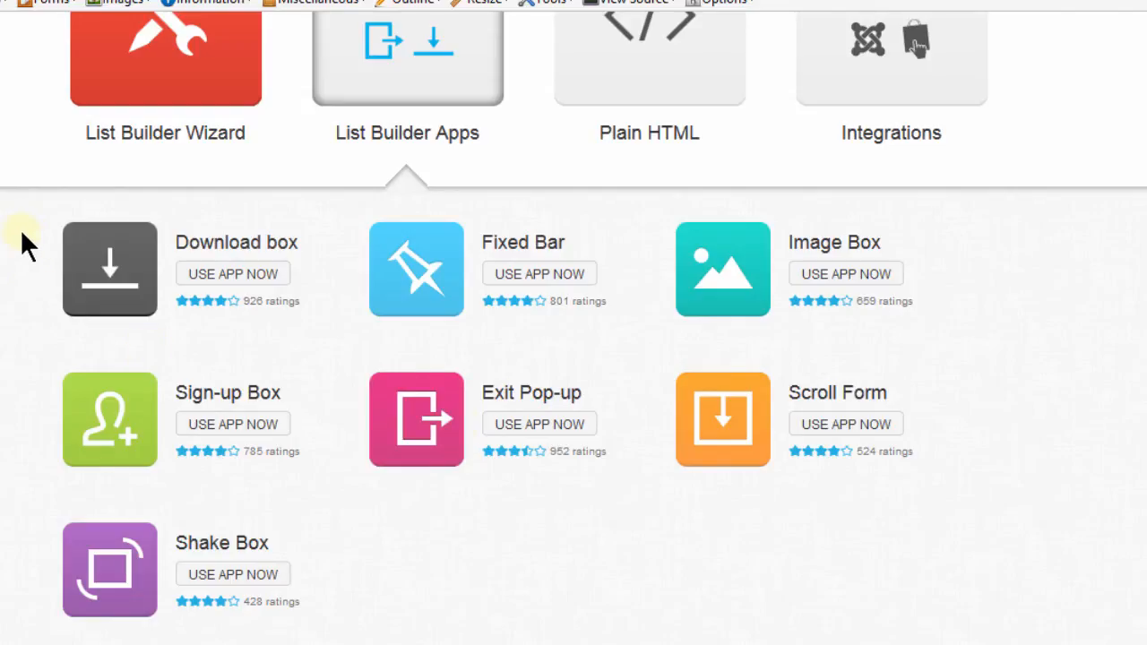